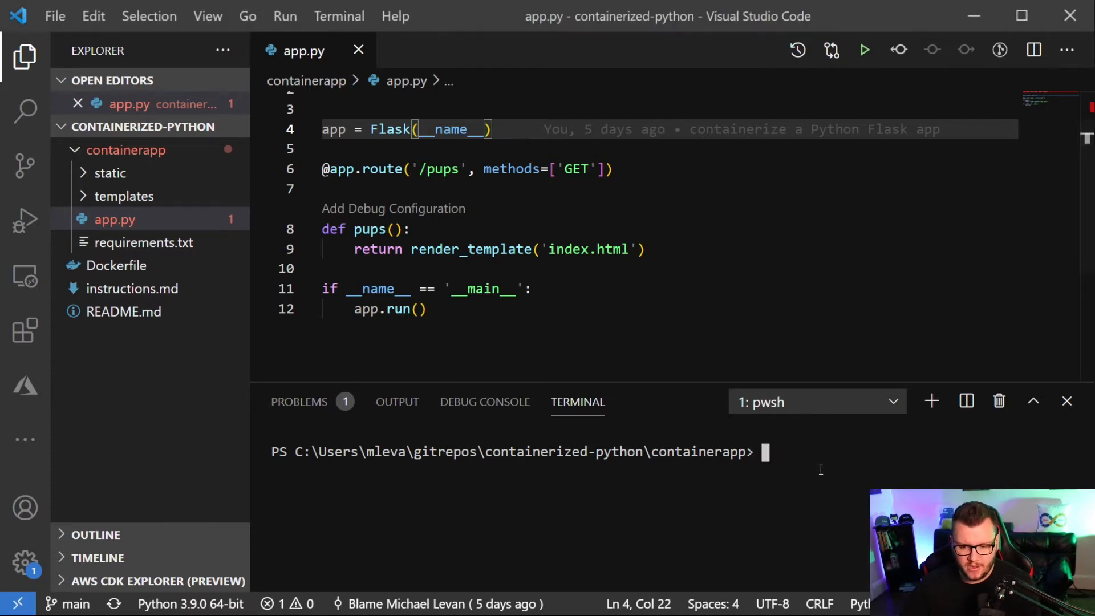
Start the Flask server from the terminal with python .\app.py
text(python .\app.py)
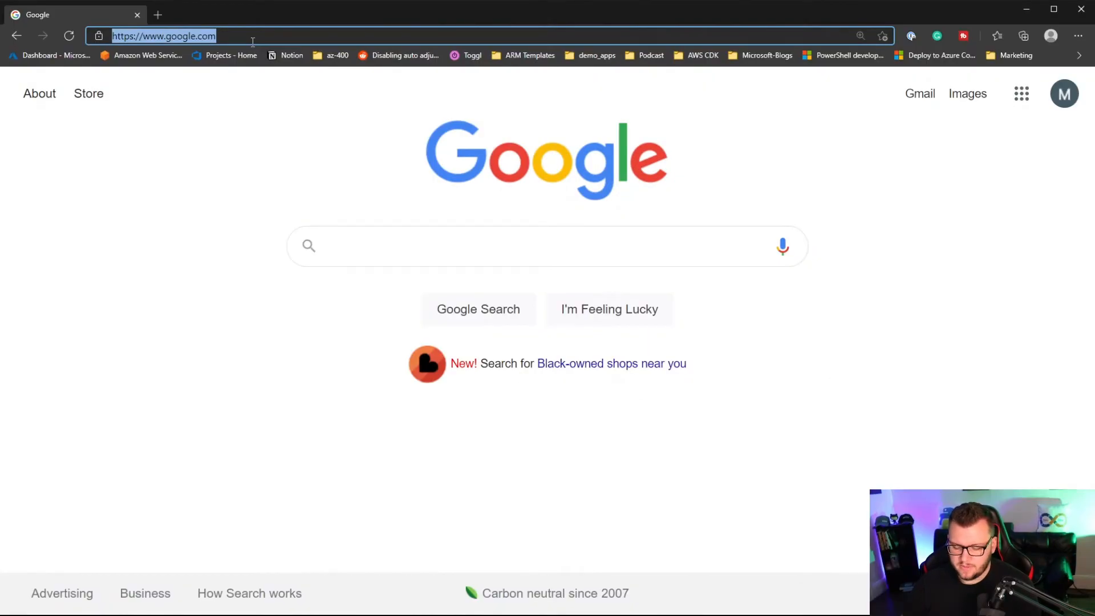
Browse to 127.0.0.1:5000/pups to see the Pups page with the puppy photo
text(127.0.0.1:5000)
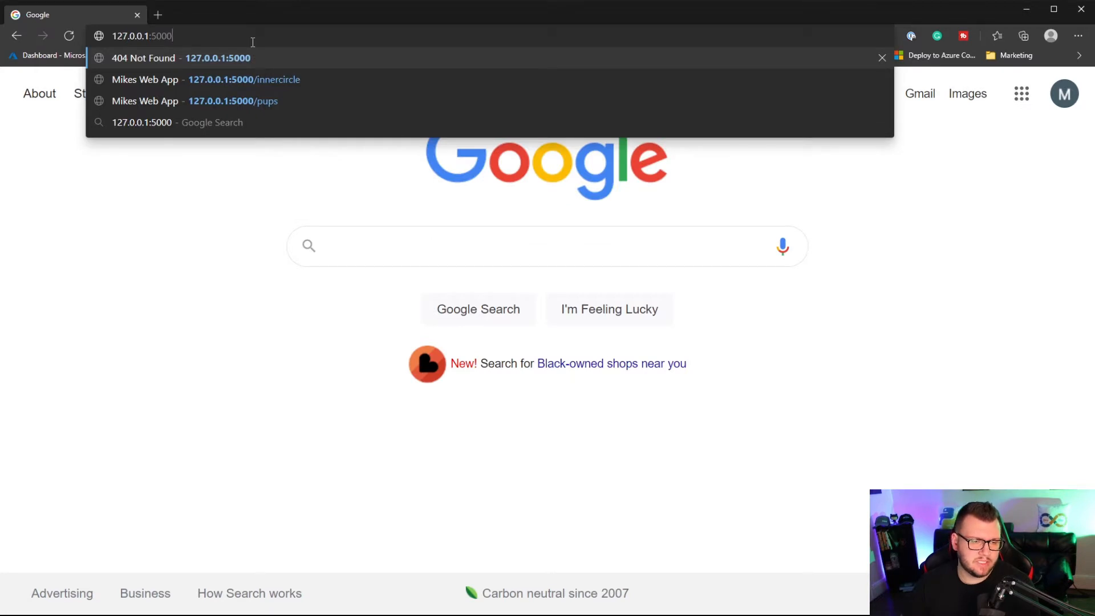
text(/pups)
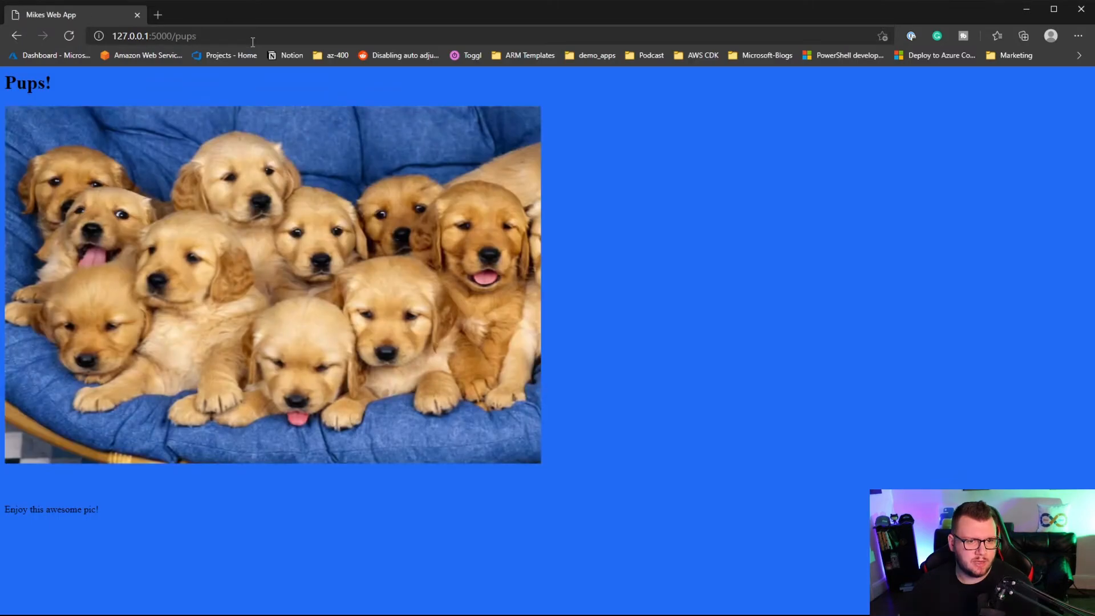
mouse_move(562, 266)
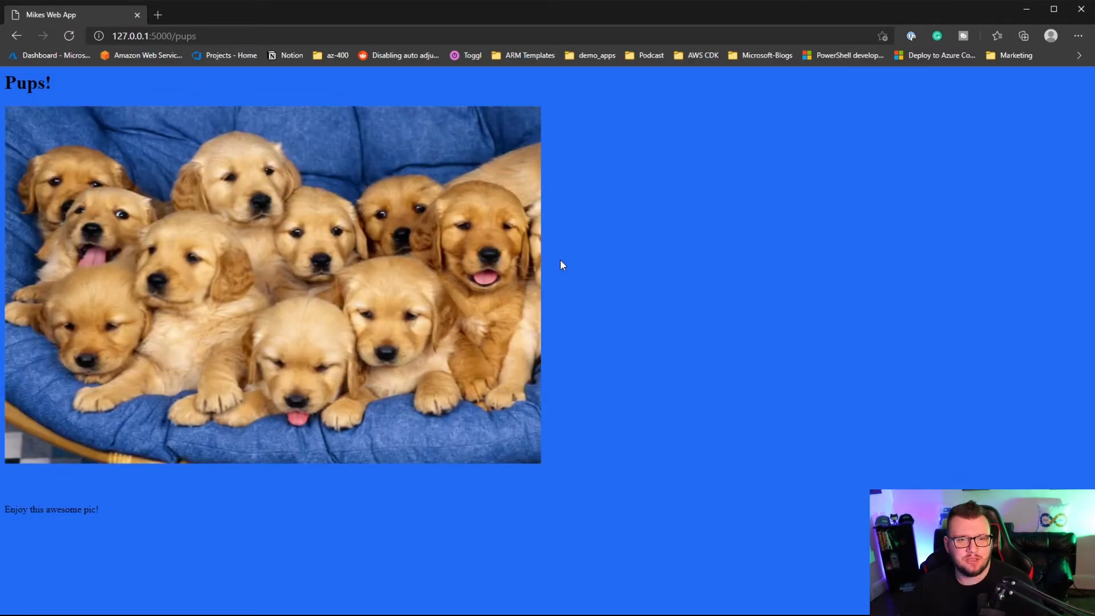
mouse_move(453, 376)
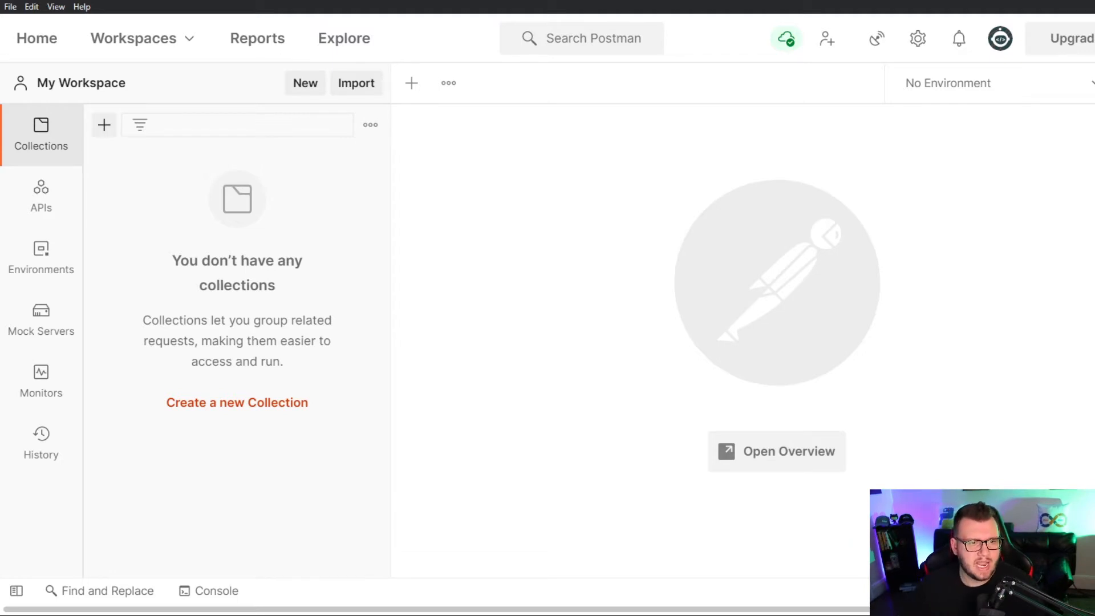
Create a new Postman collection and rename it FlaskPups
click(103, 125)
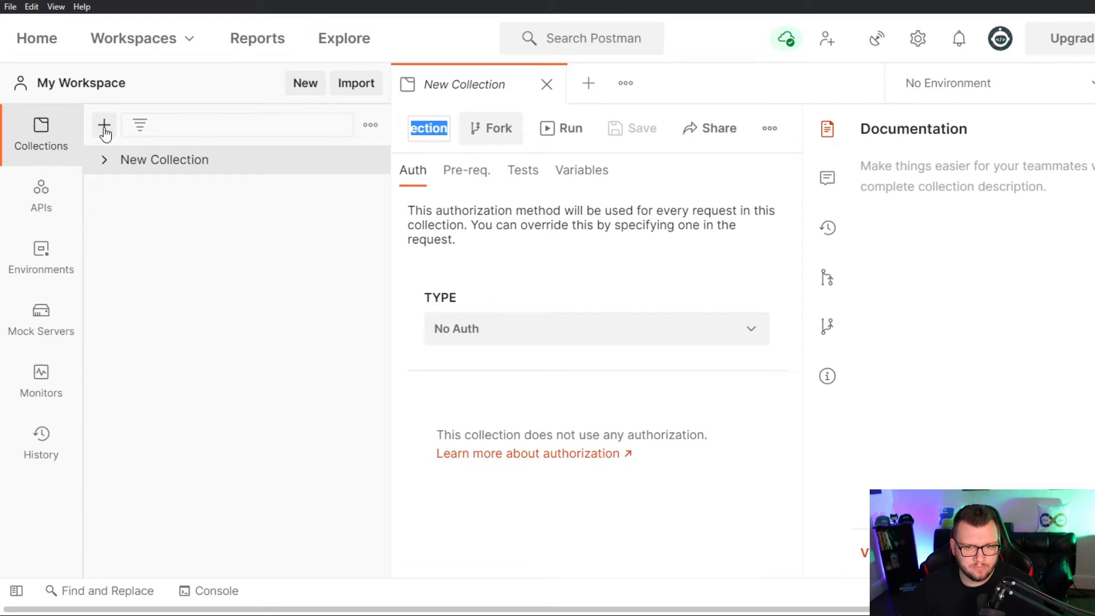
mouse_move(251, 174)
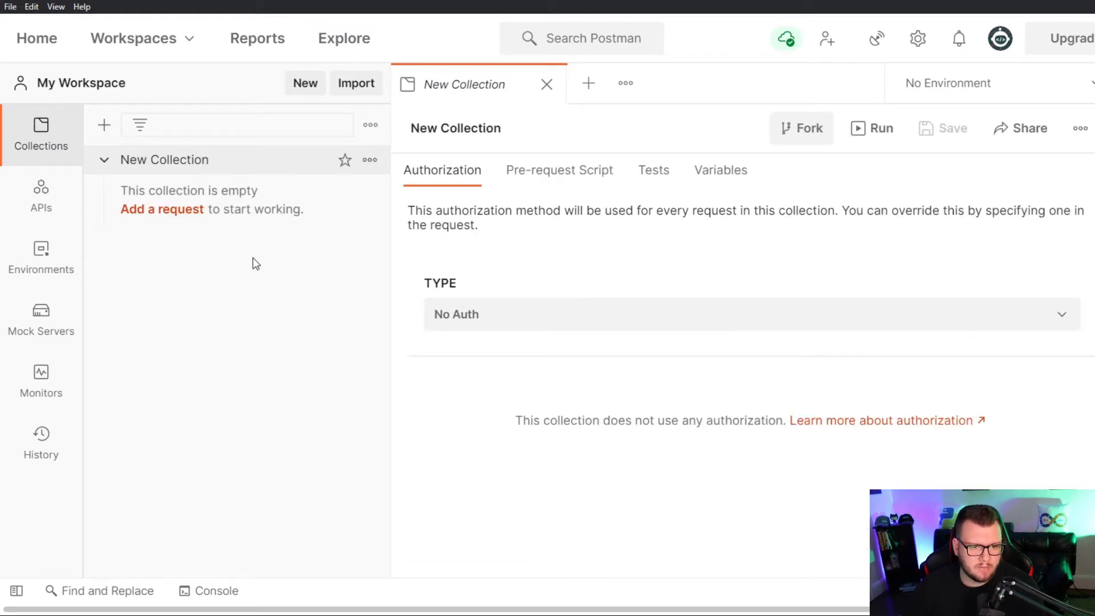
double_click(164, 160)
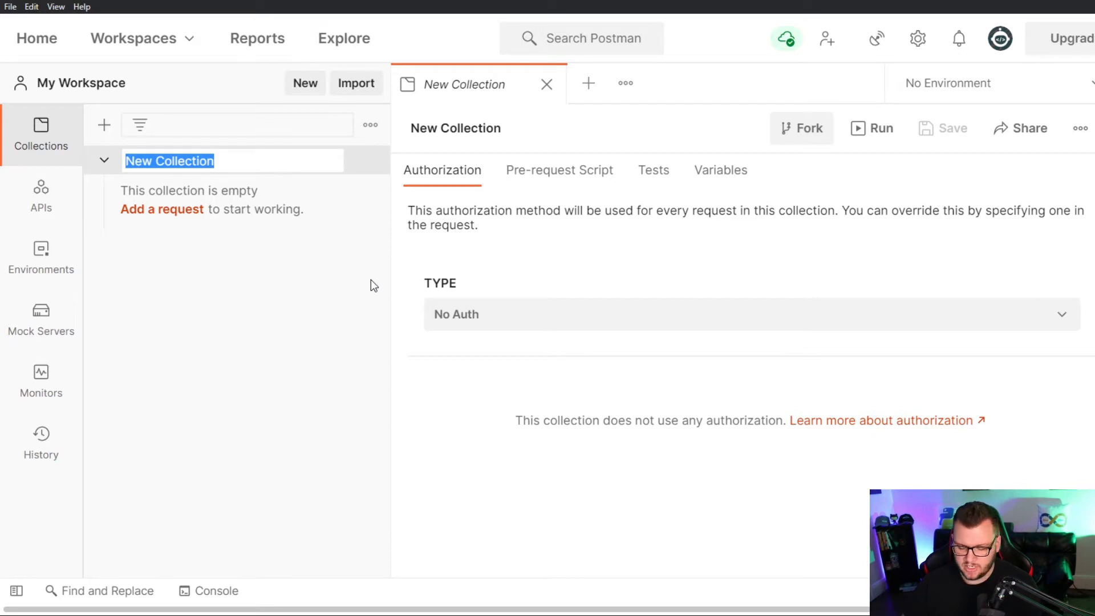
text(FlaskPui)
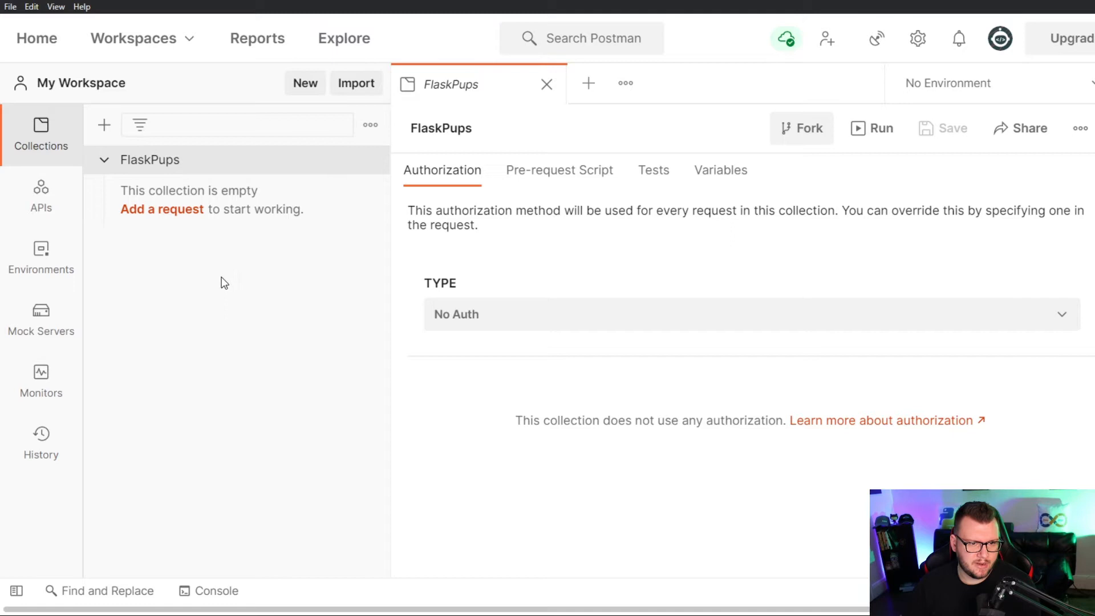
mouse_move(254, 232)
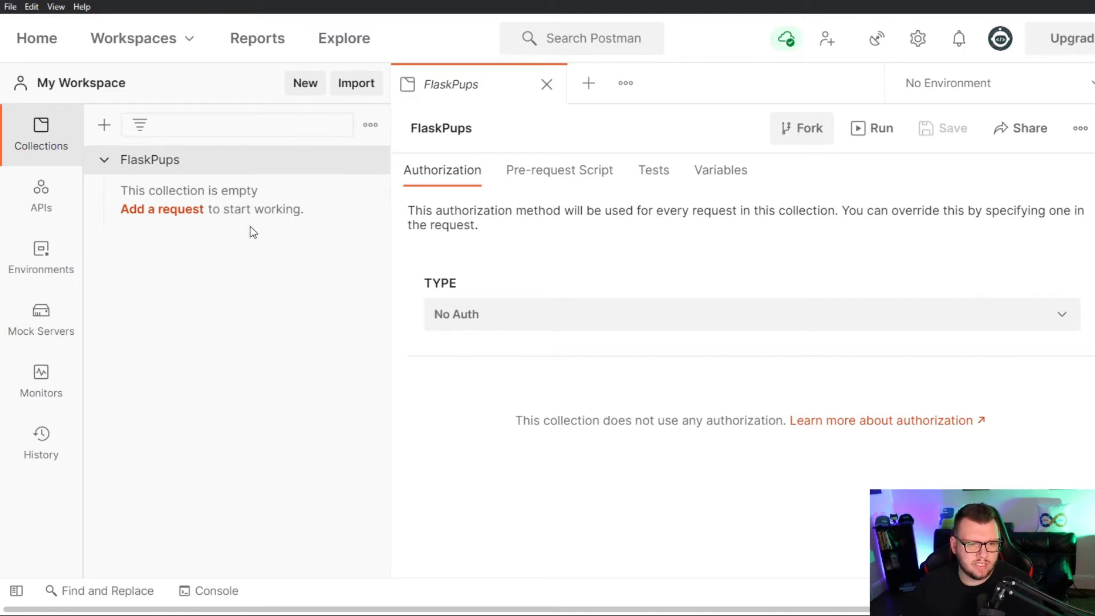
mouse_move(138, 231)
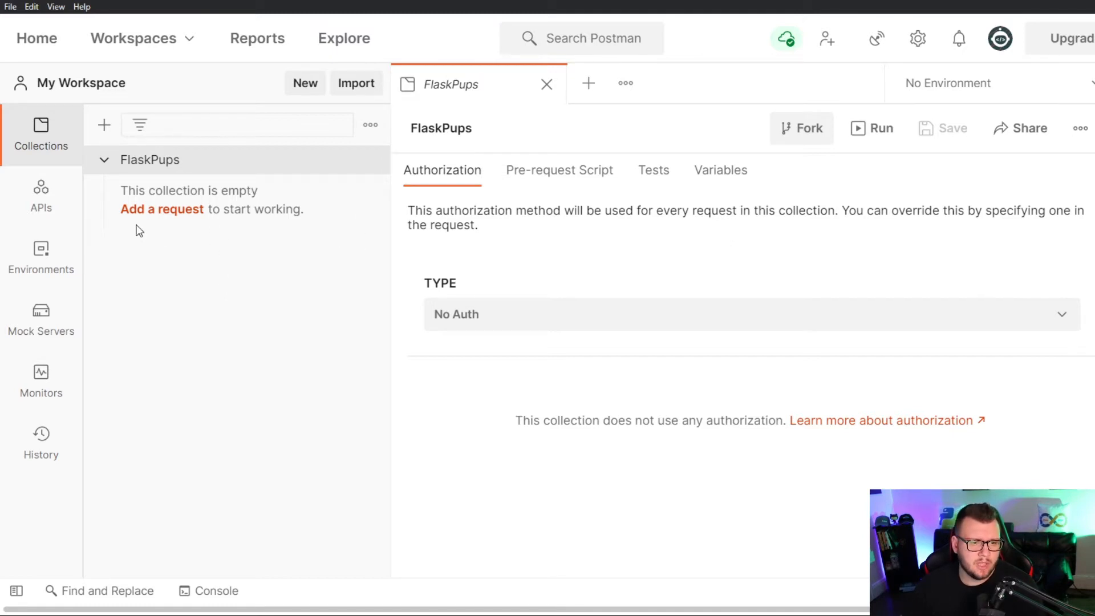
Add a GET request to FlaskPups and rename it GetPupsPage
click(162, 208)
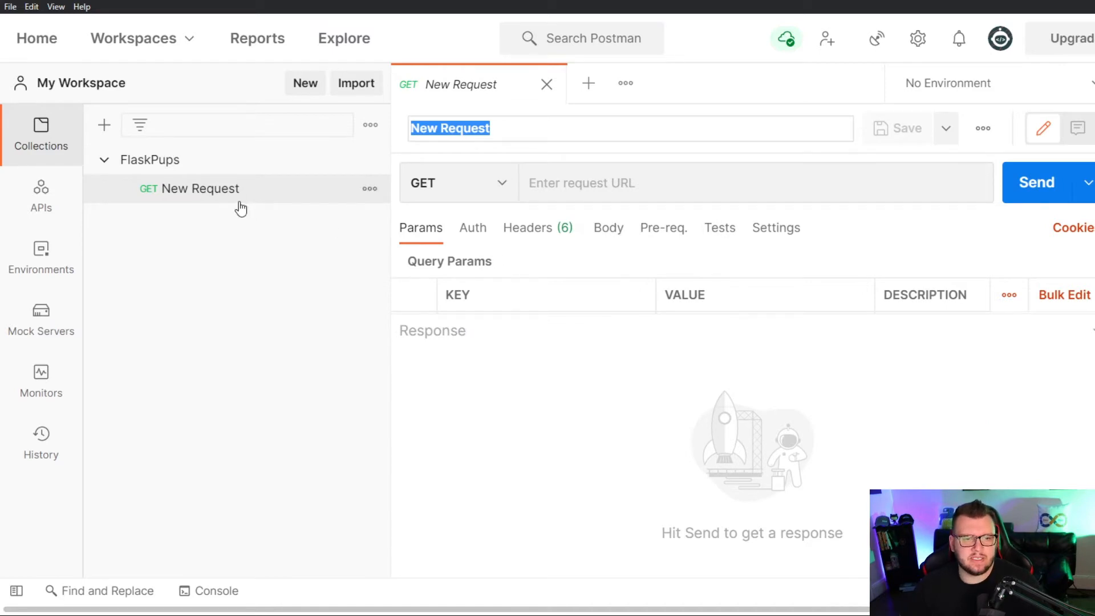
mouse_move(507, 201)
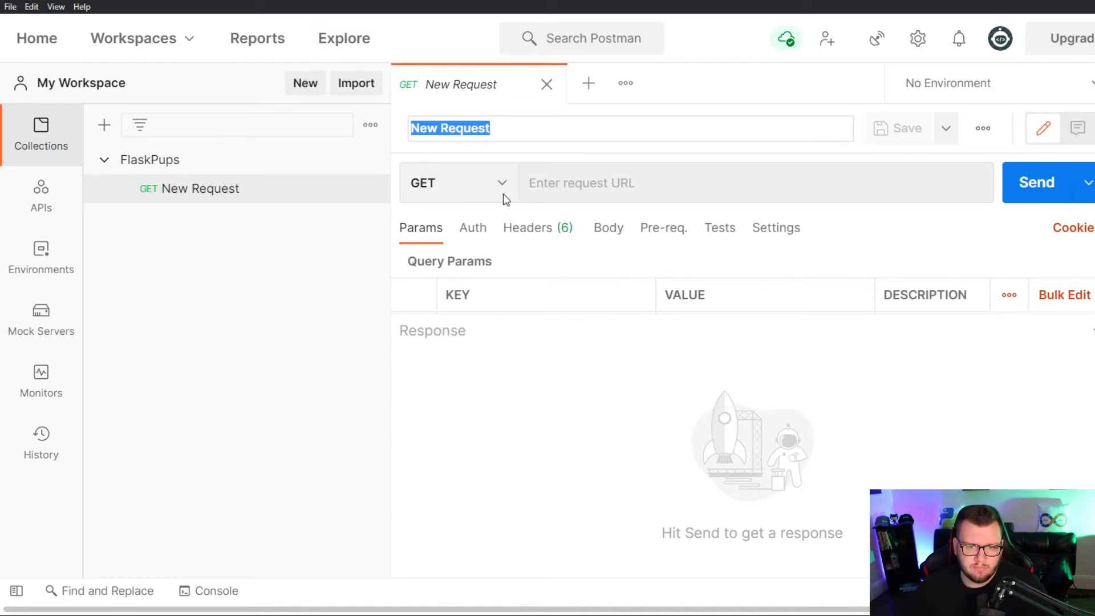
click(457, 183)
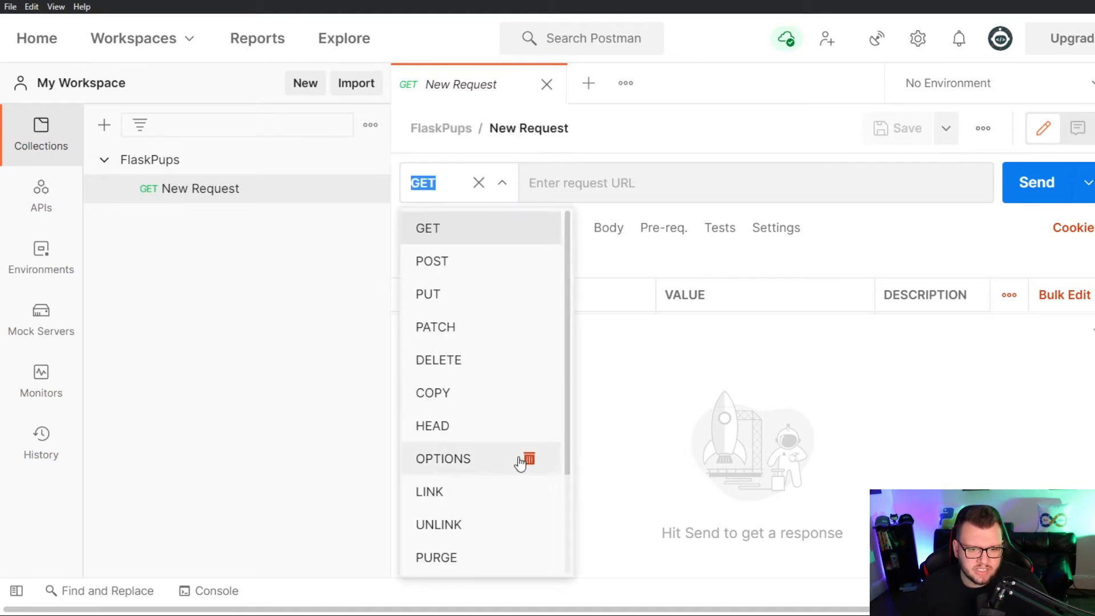
mouse_move(460, 269)
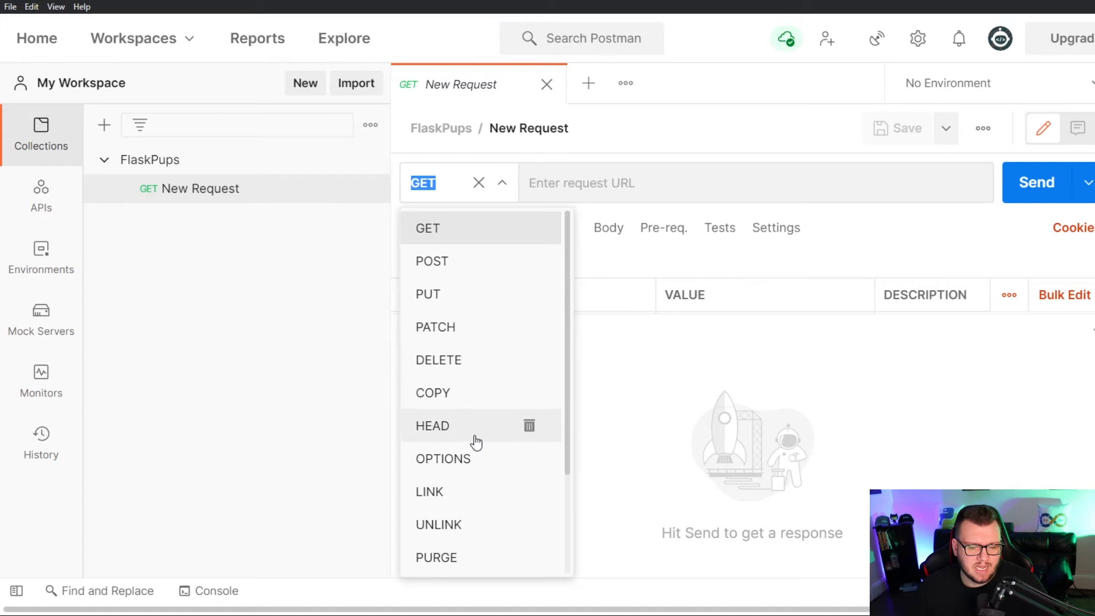
mouse_move(663, 94)
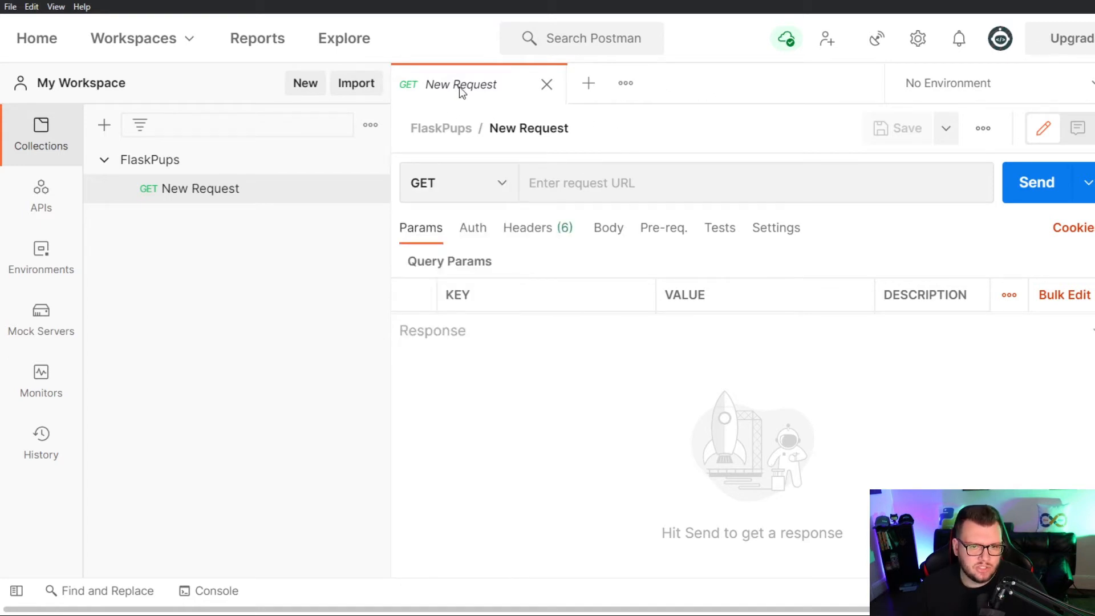
mouse_move(212, 195)
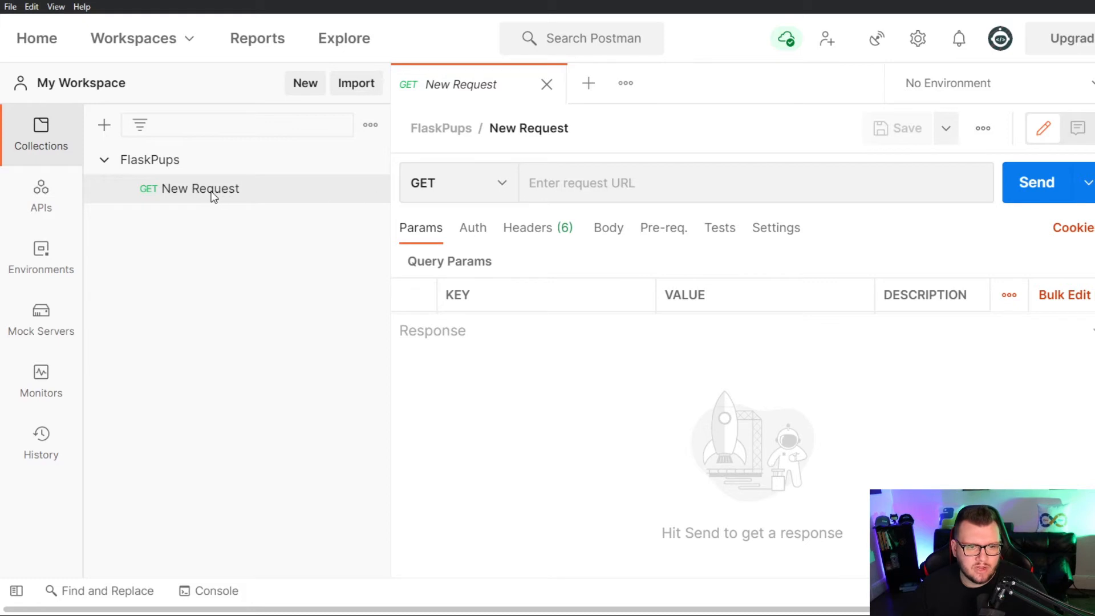
double_click(201, 189)
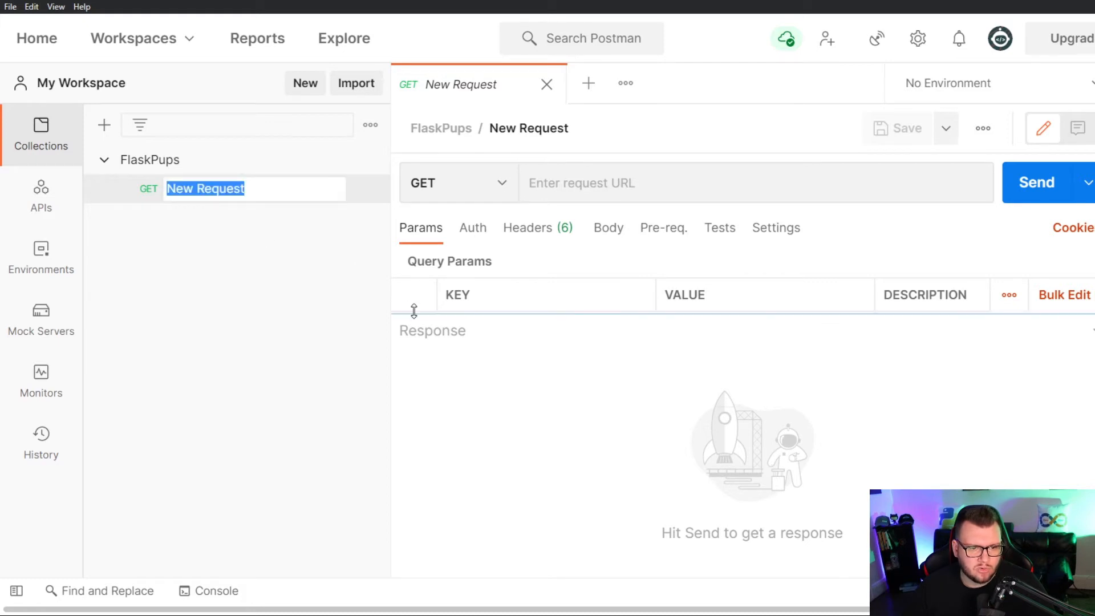
text(GetPup)
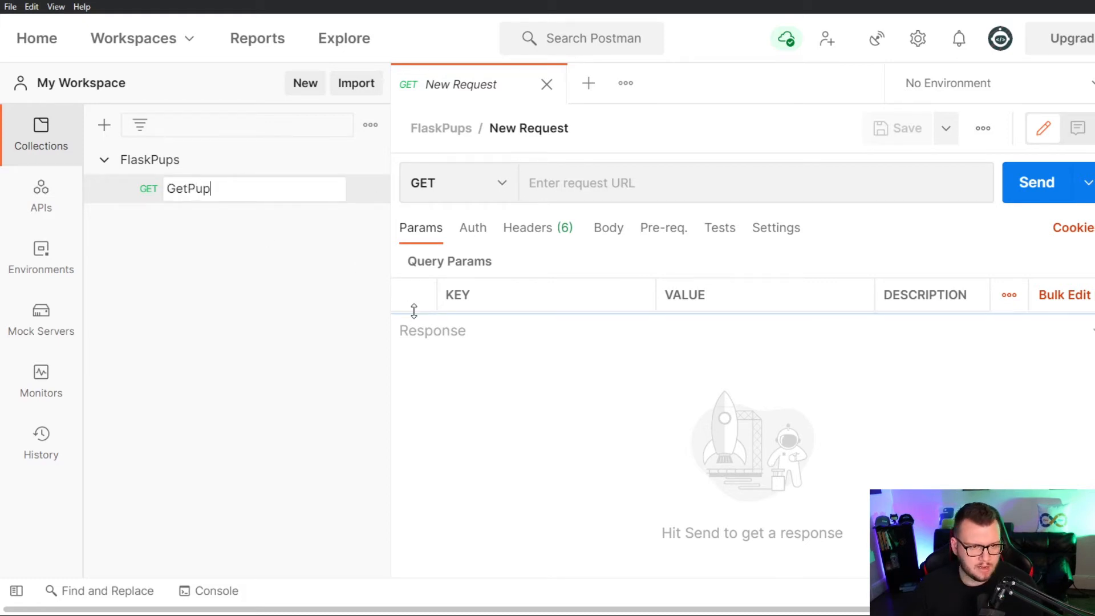
text(sPage)
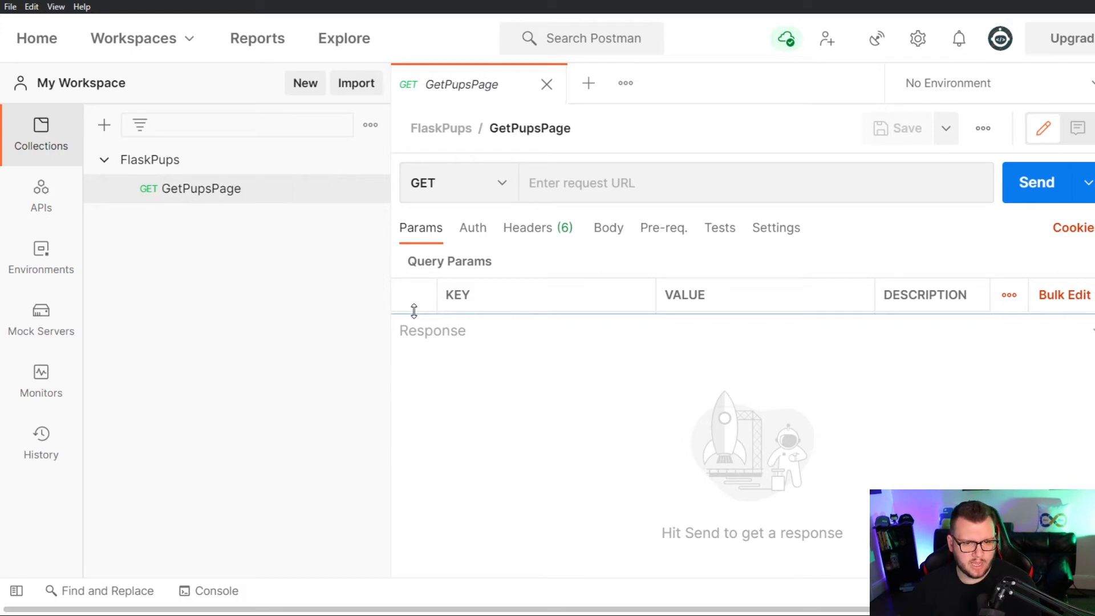
mouse_move(306, 232)
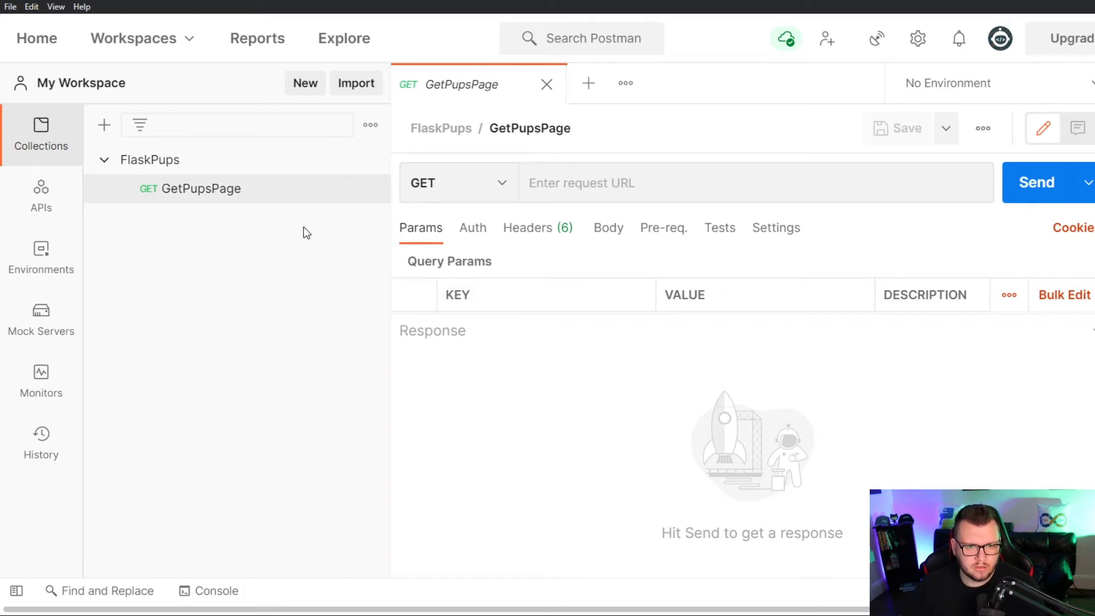
mouse_move(525, 308)
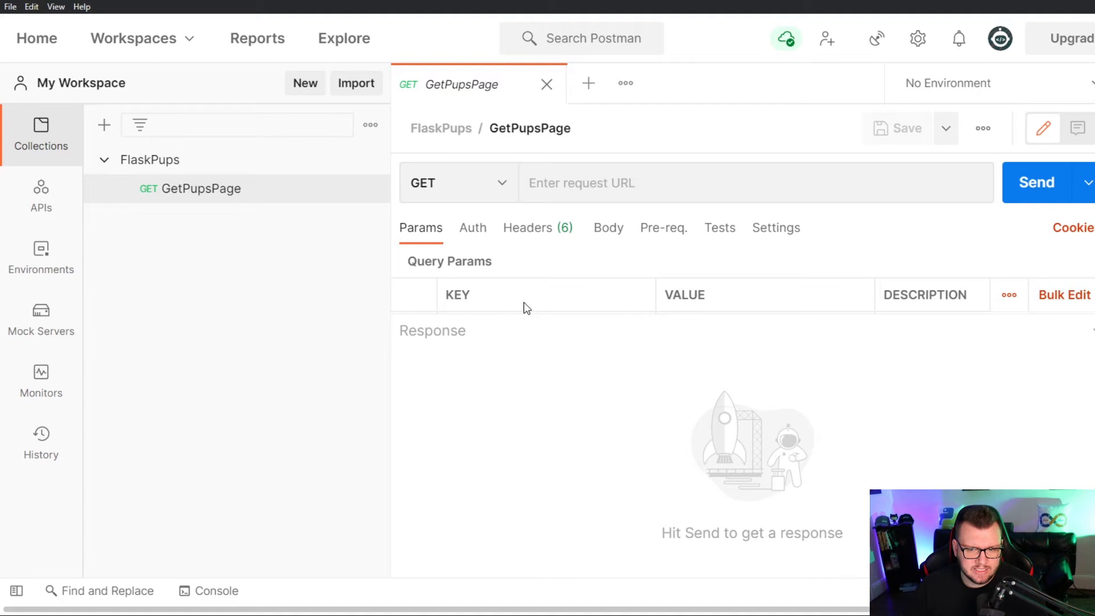
mouse_move(521, 305)
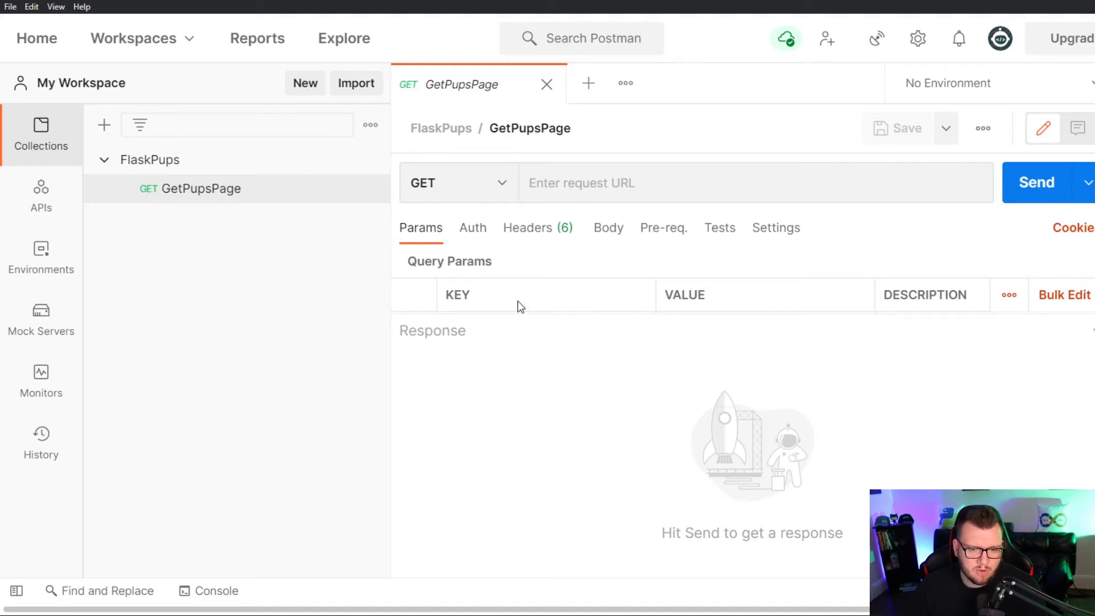
mouse_move(472, 228)
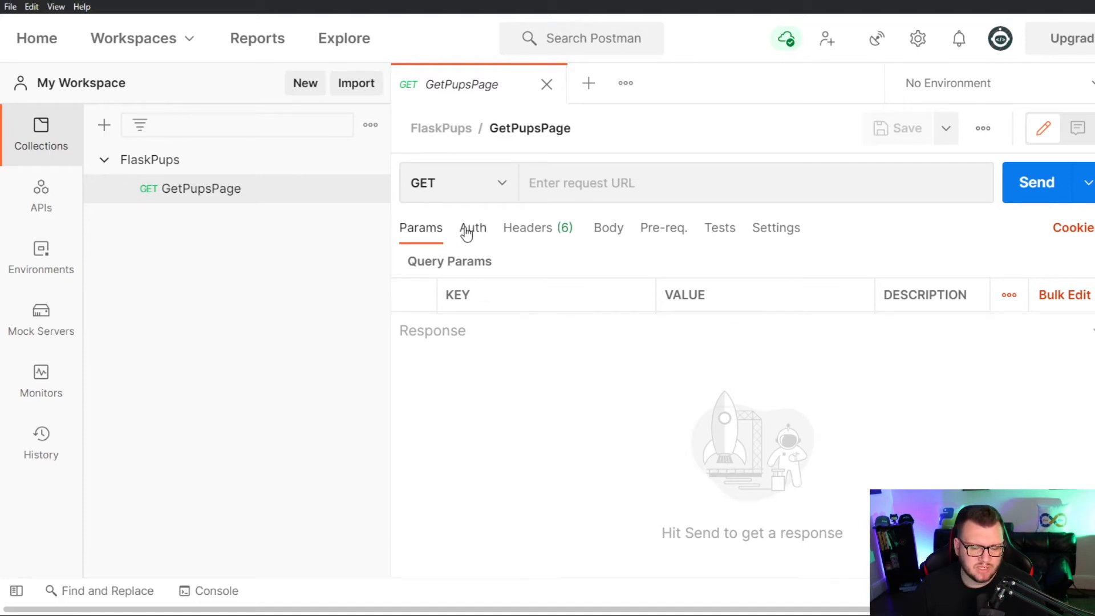
Review GetPupsPage's default headers and move to its empty URL field
click(529, 228)
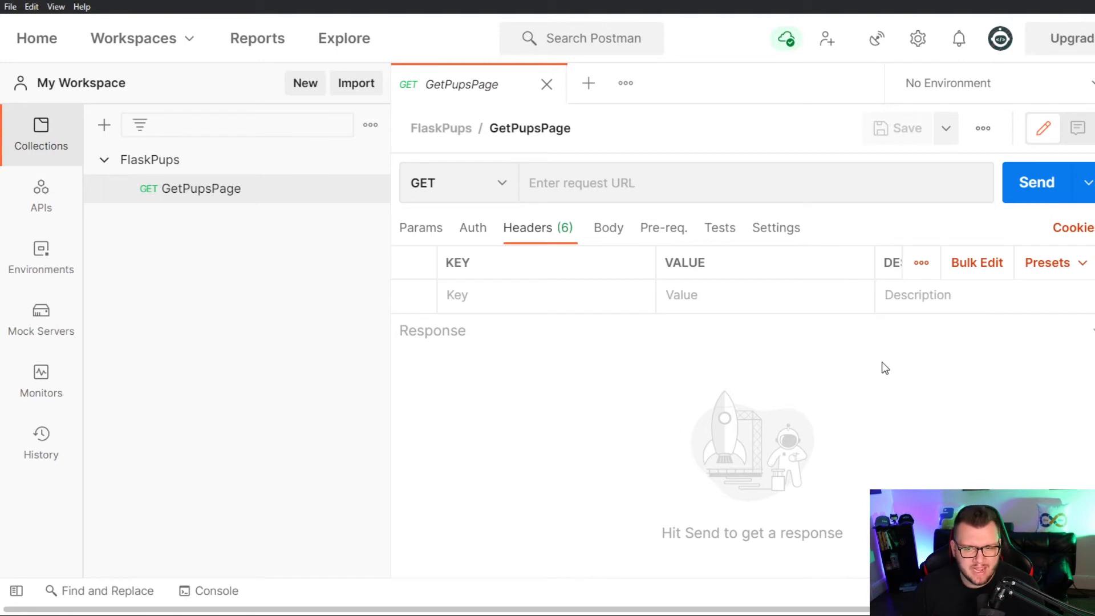
mouse_move(535, 295)
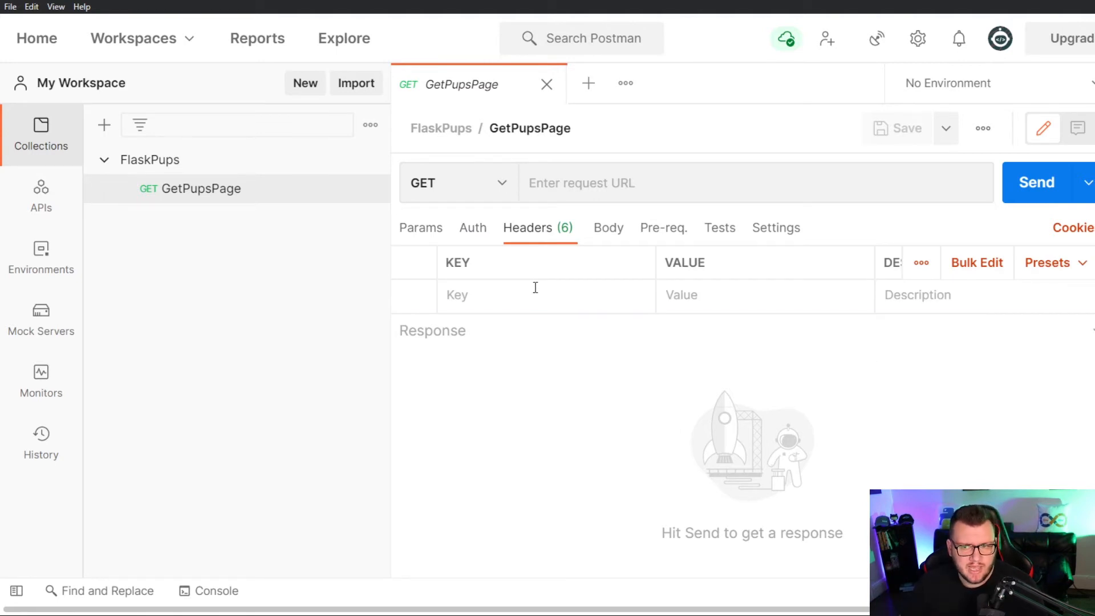
mouse_move(723, 251)
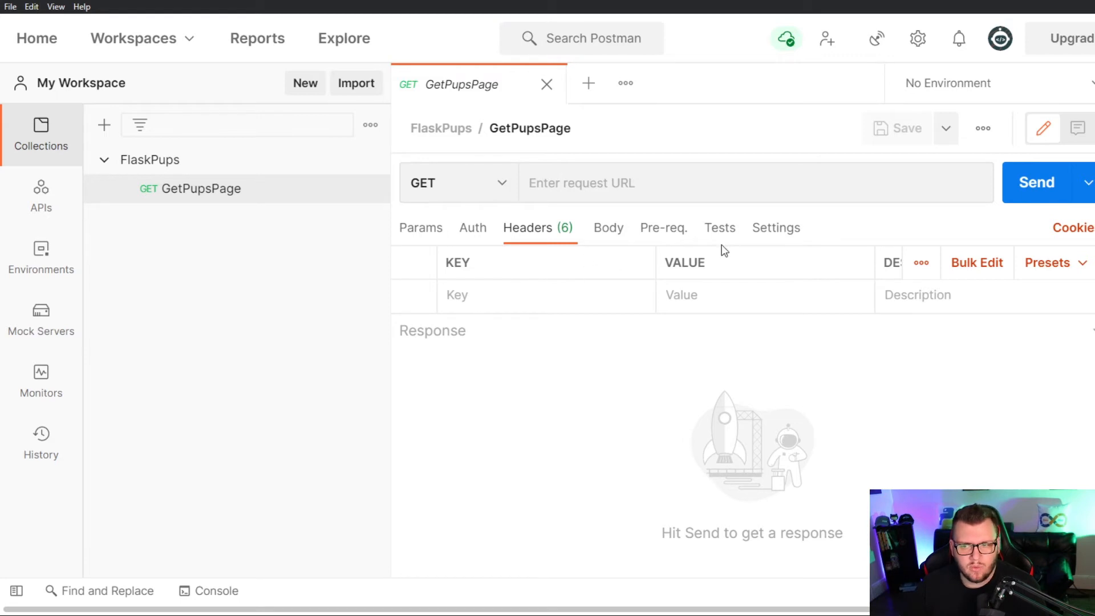
mouse_move(720, 228)
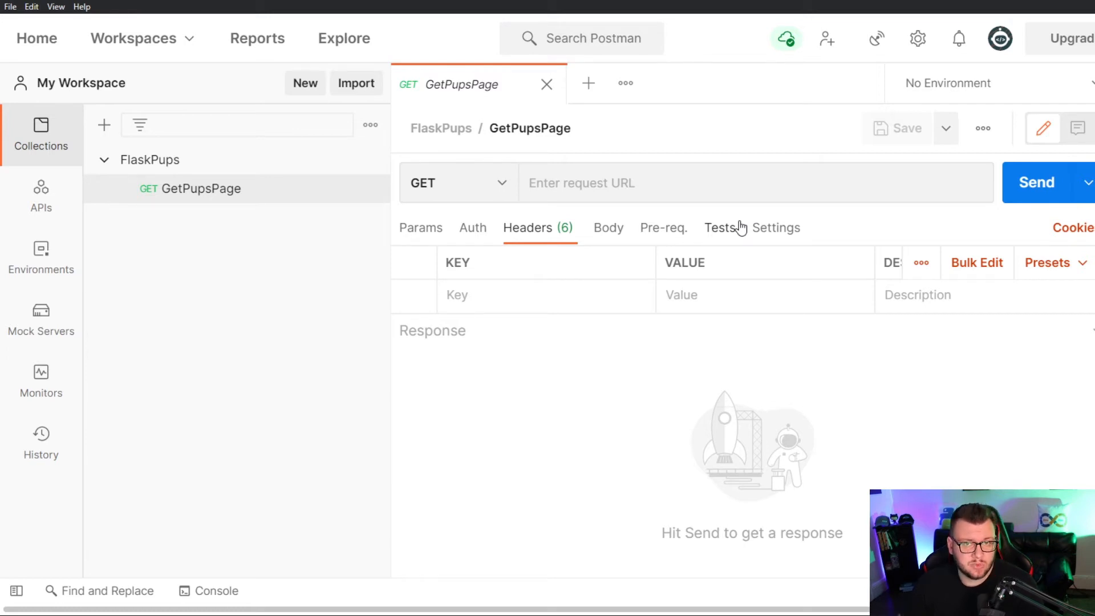
click(698, 183)
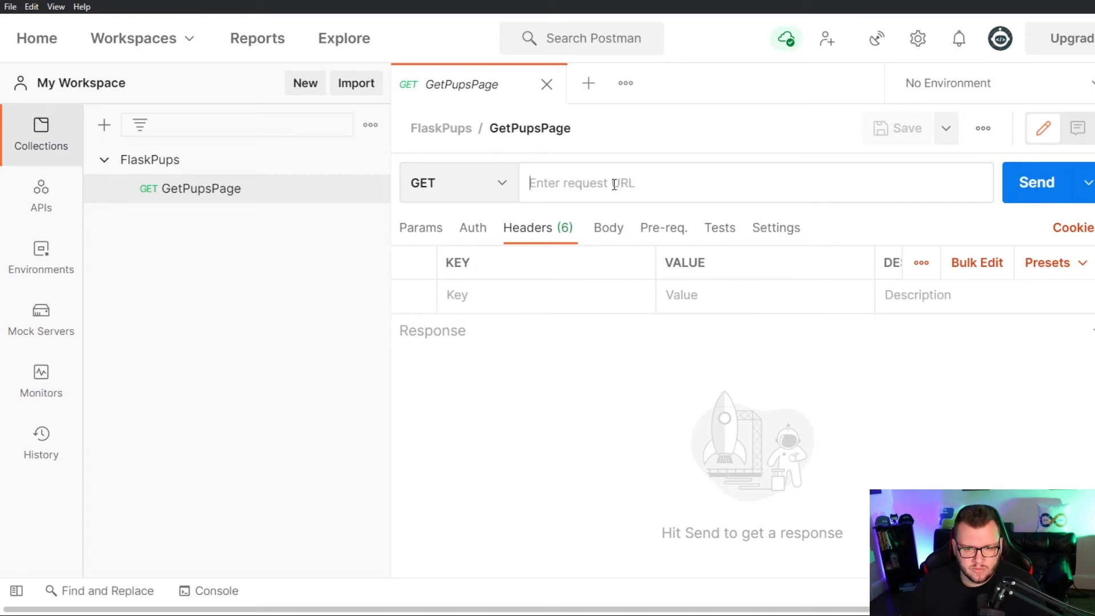
Set the request address to 127.0.0.1:5000 and send it to the local server
text(127)
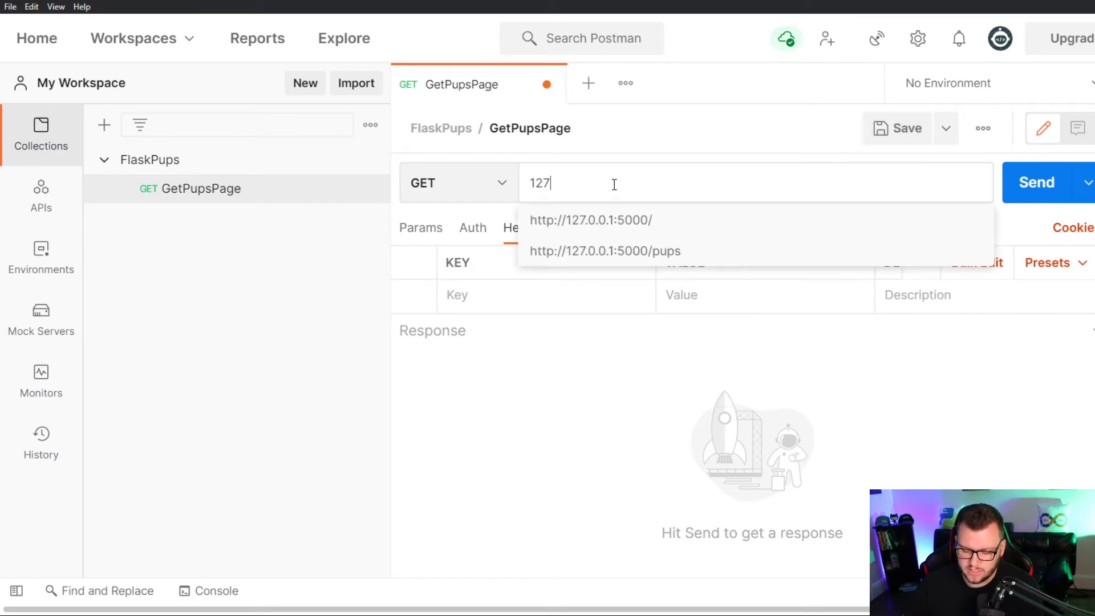
text(.0.0.2)
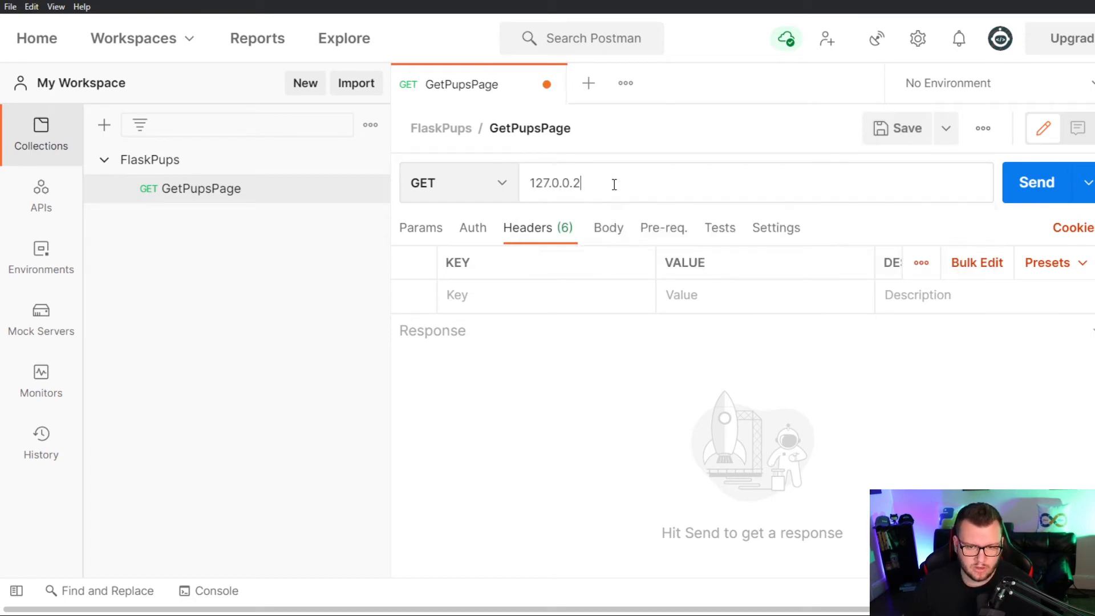
text(1:)
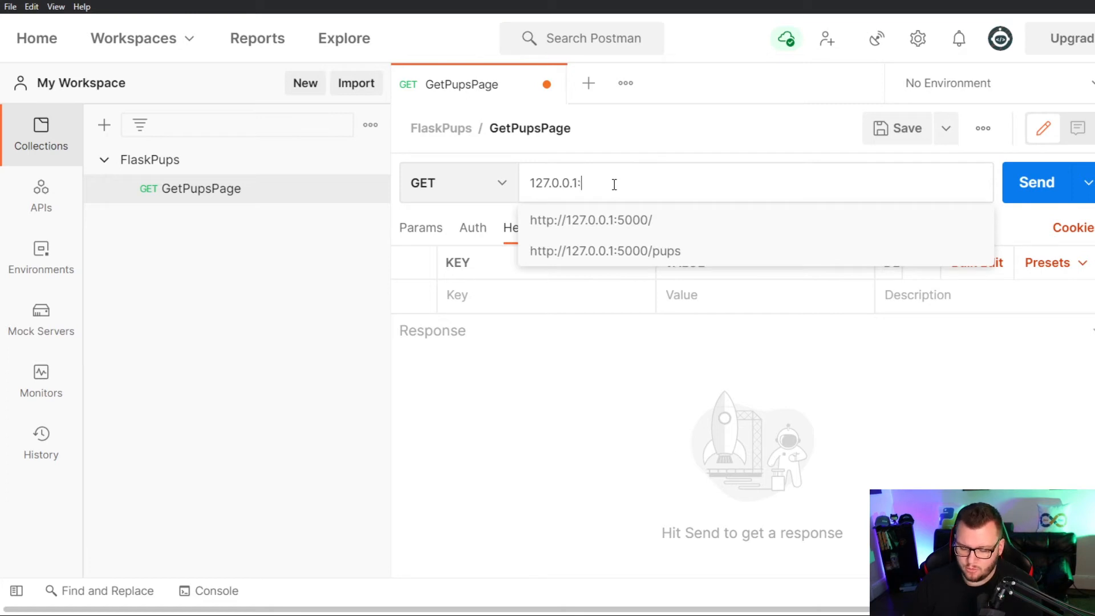
text(5000)
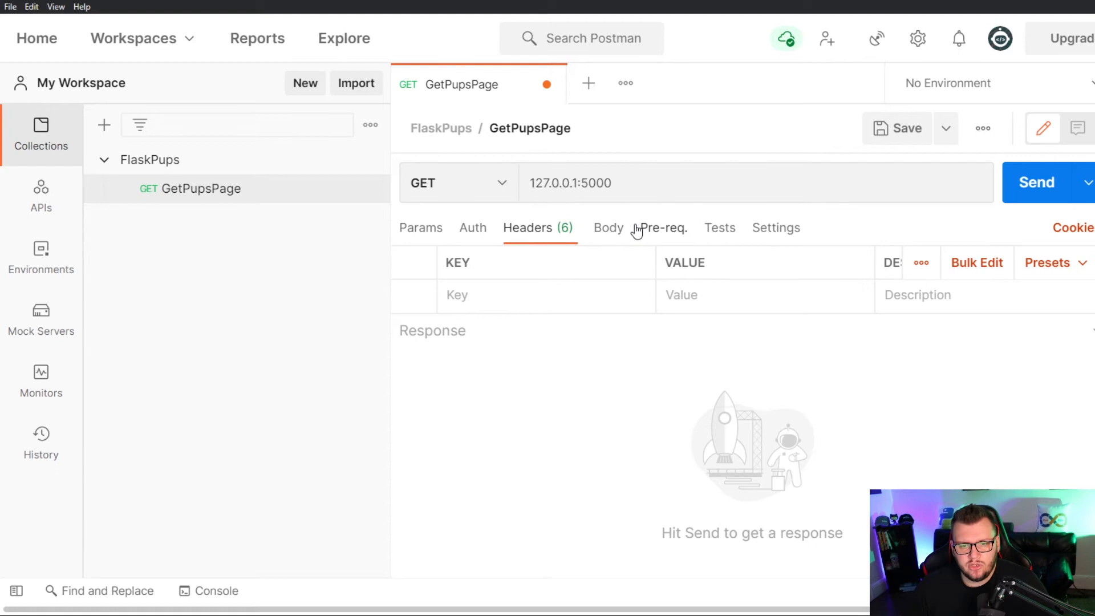
mouse_move(620, 176)
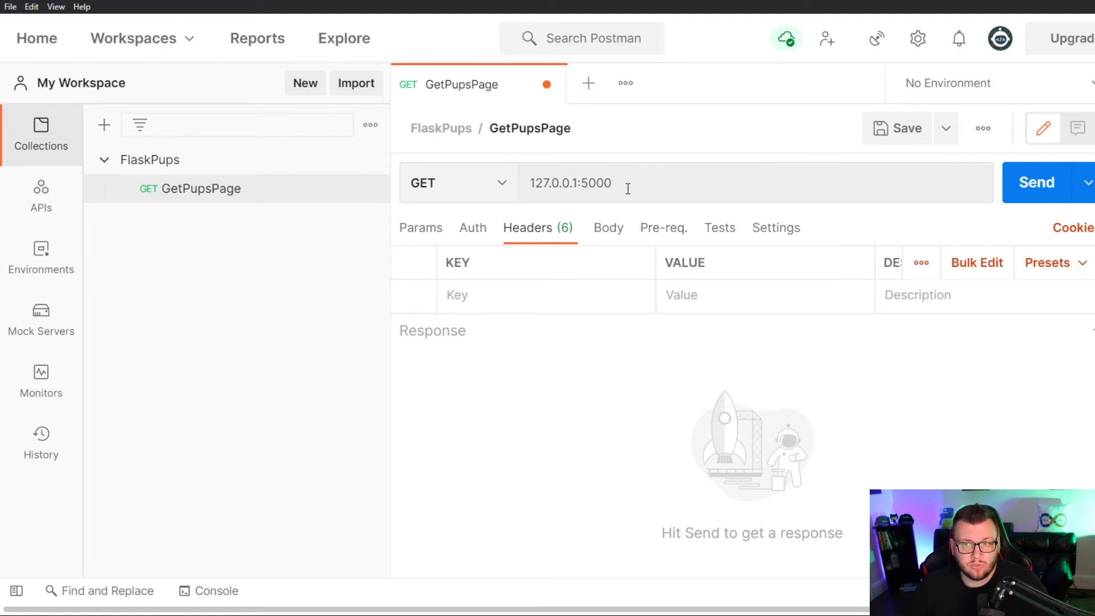
click(1037, 182)
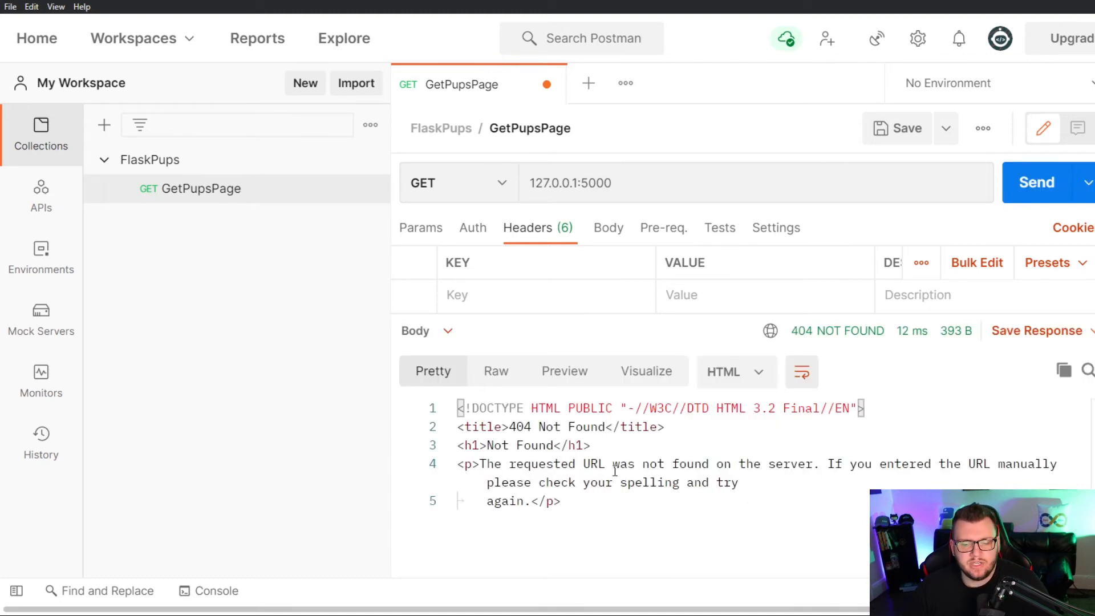
mouse_move(595, 396)
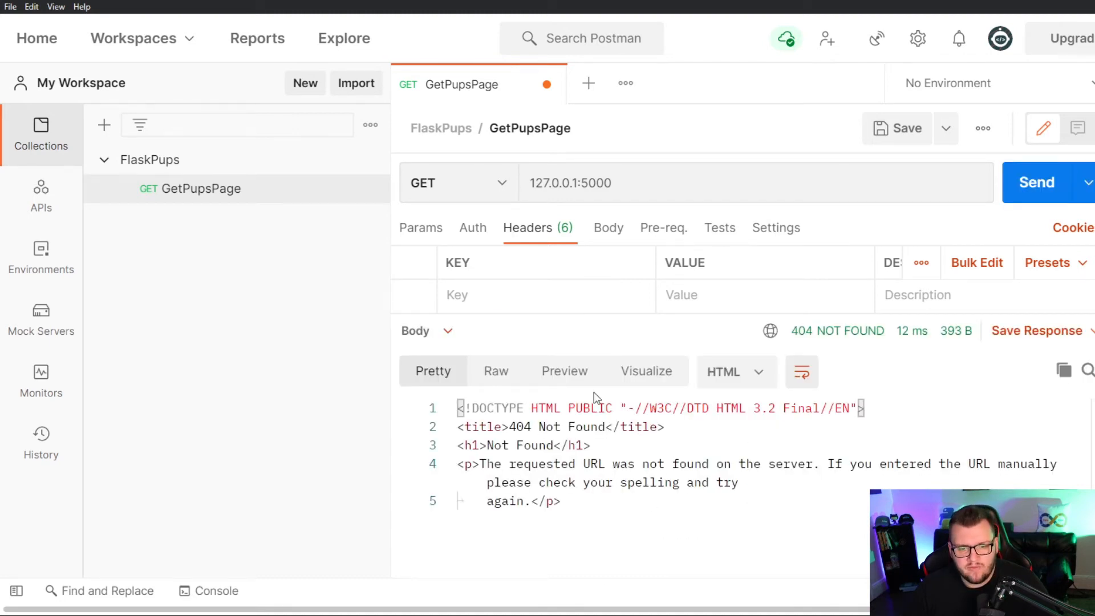
View the 404 Not Found response as Raw, Preview and Pretty, then begin appending /pups
click(496, 371)
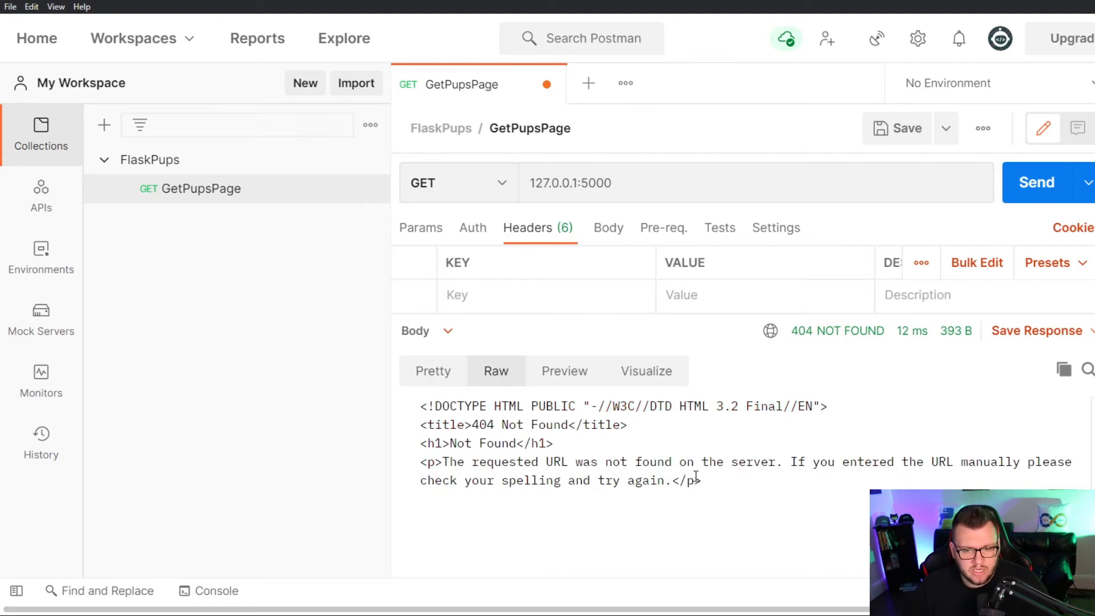
click(563, 370)
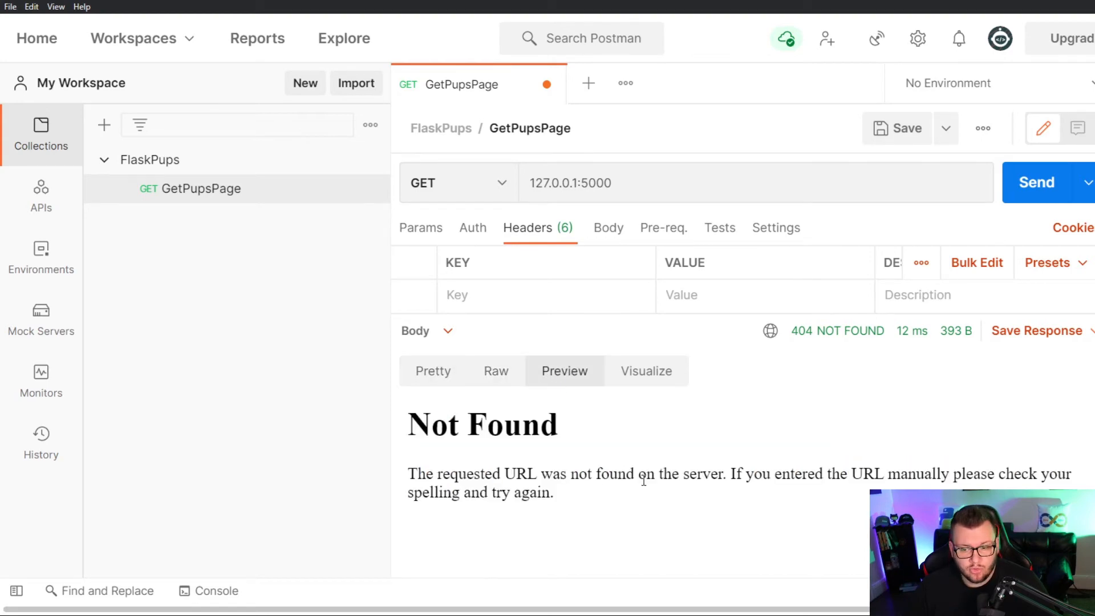
mouse_move(707, 468)
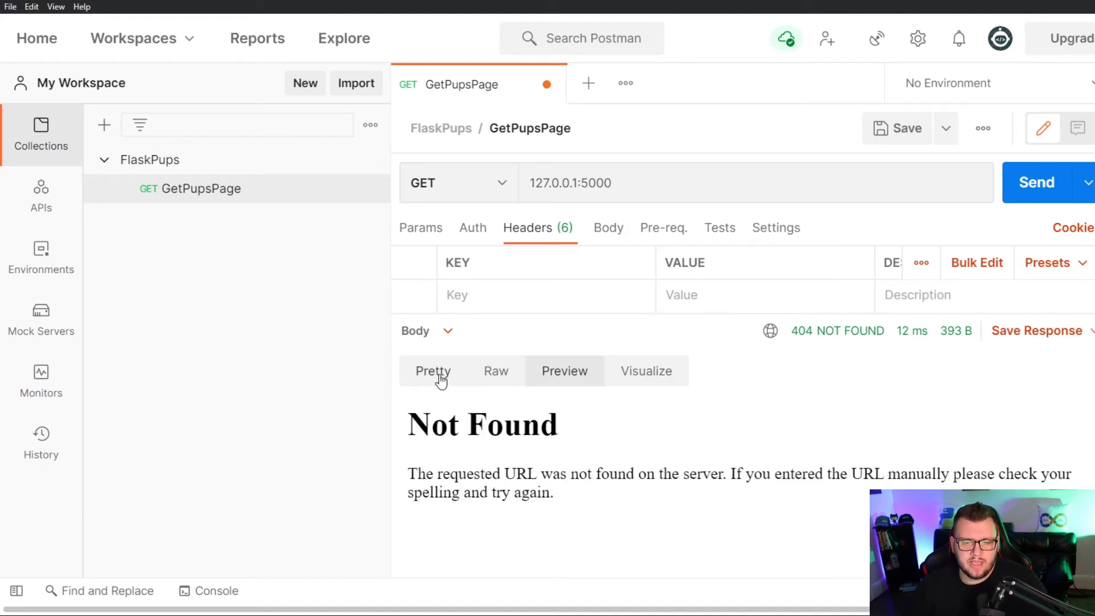
click(432, 371)
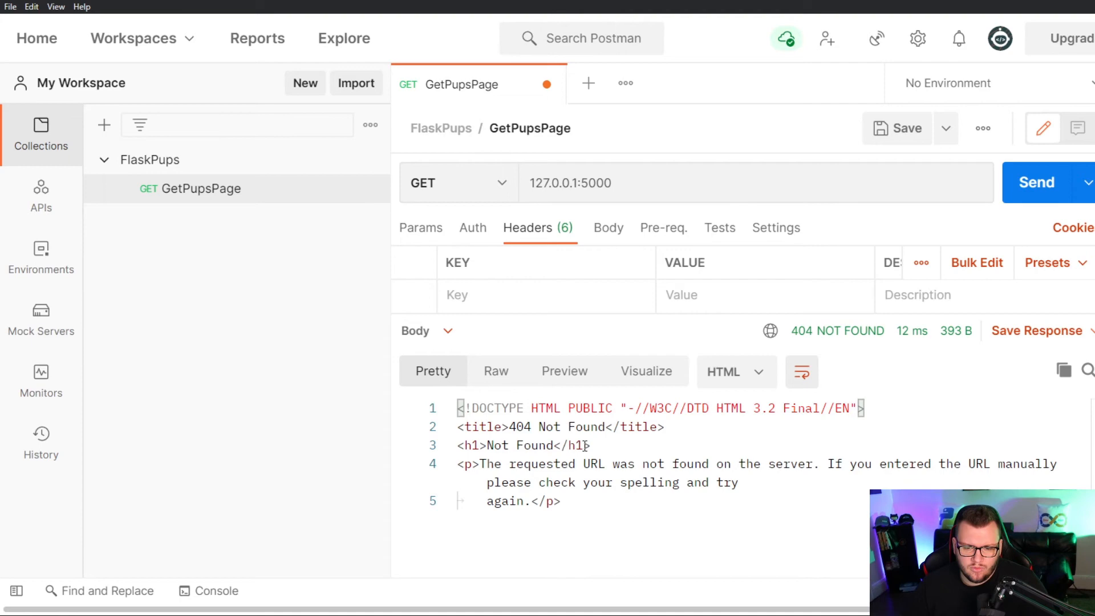
mouse_move(681, 510)
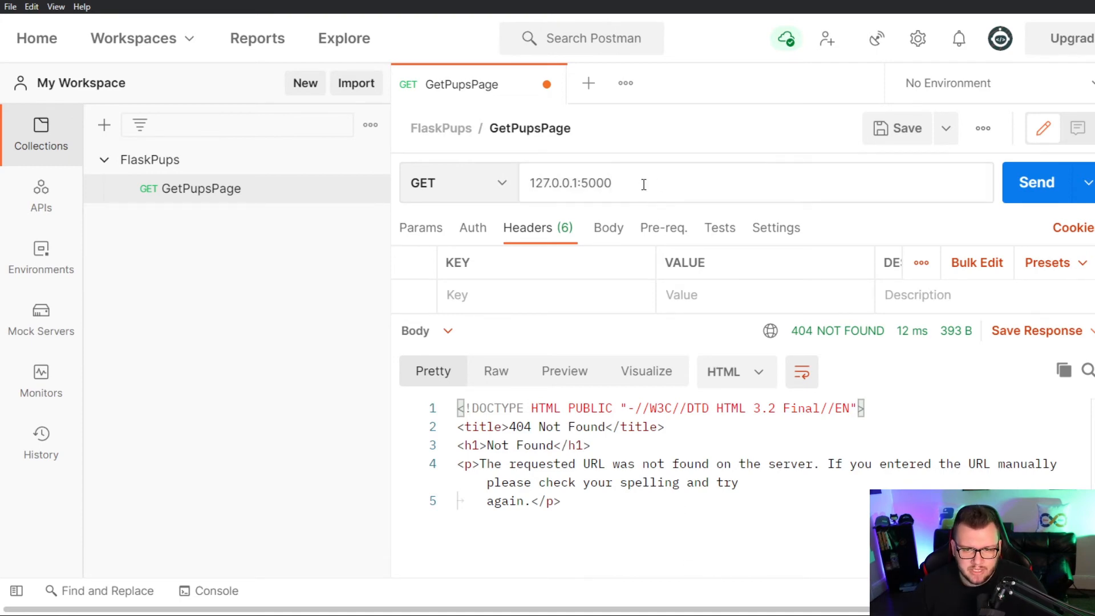
text(/pups)
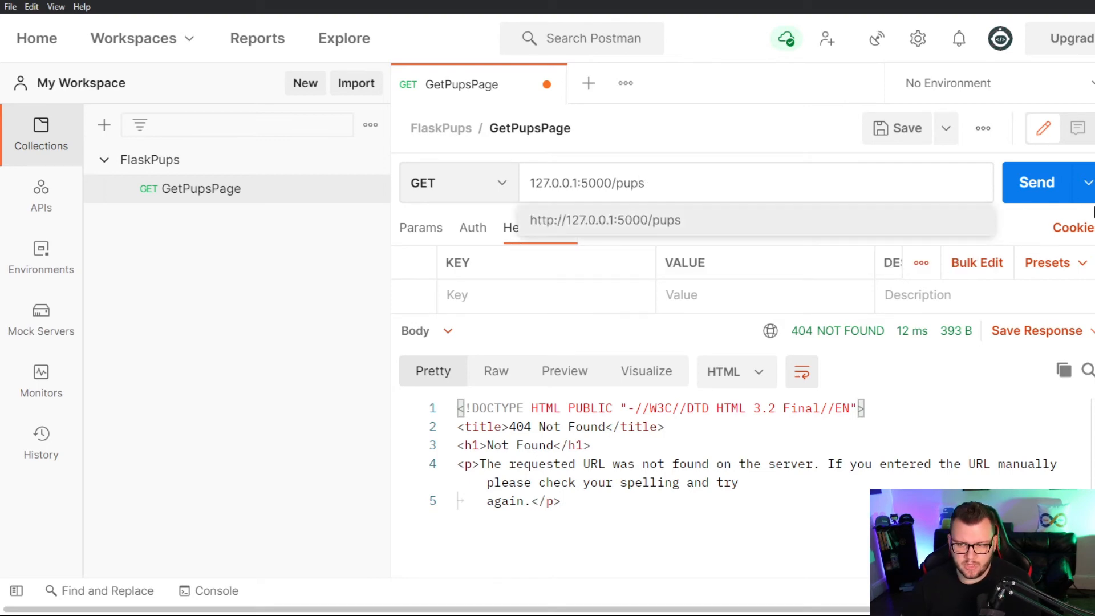
Send GetPupsPage to 127.0.0.1:5000/pups and view the 200 OK HTML as Raw, Preview and Pretty
click(1037, 182)
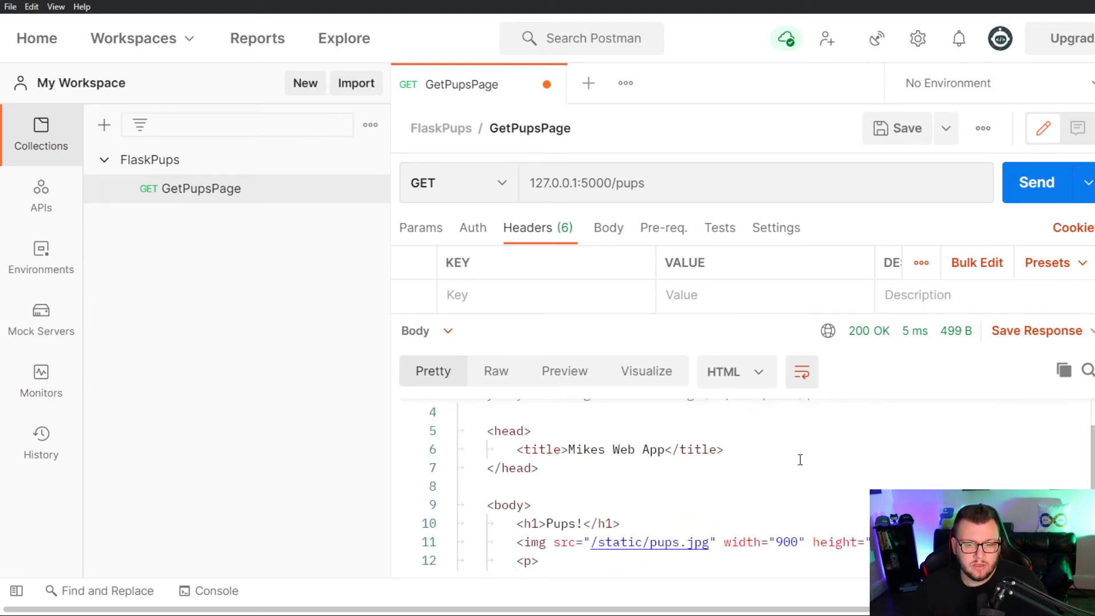
scroll(down, 3)
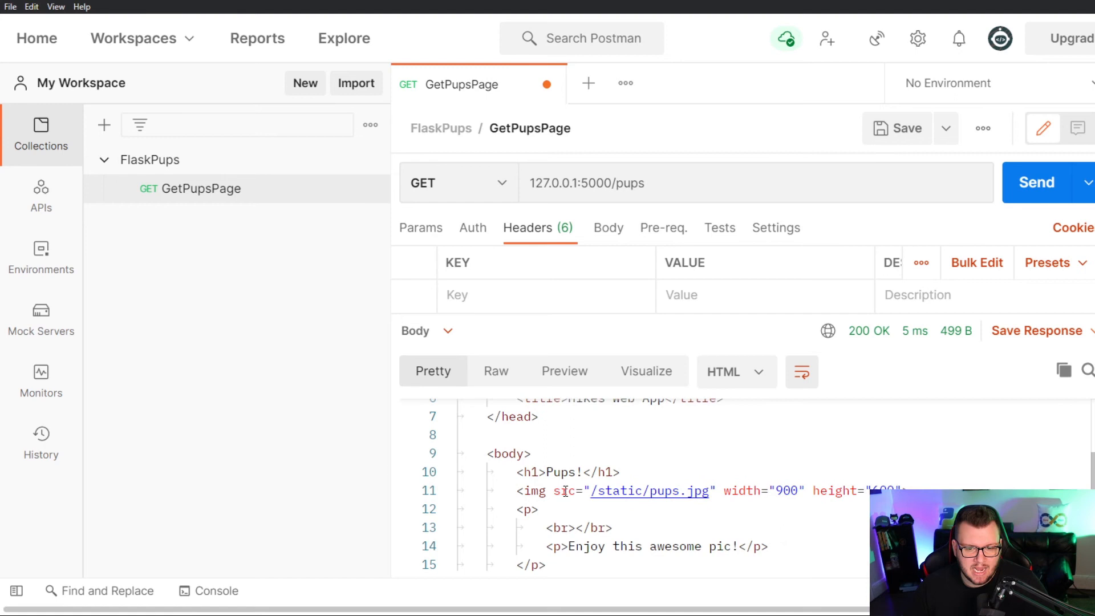
scroll(down, 3)
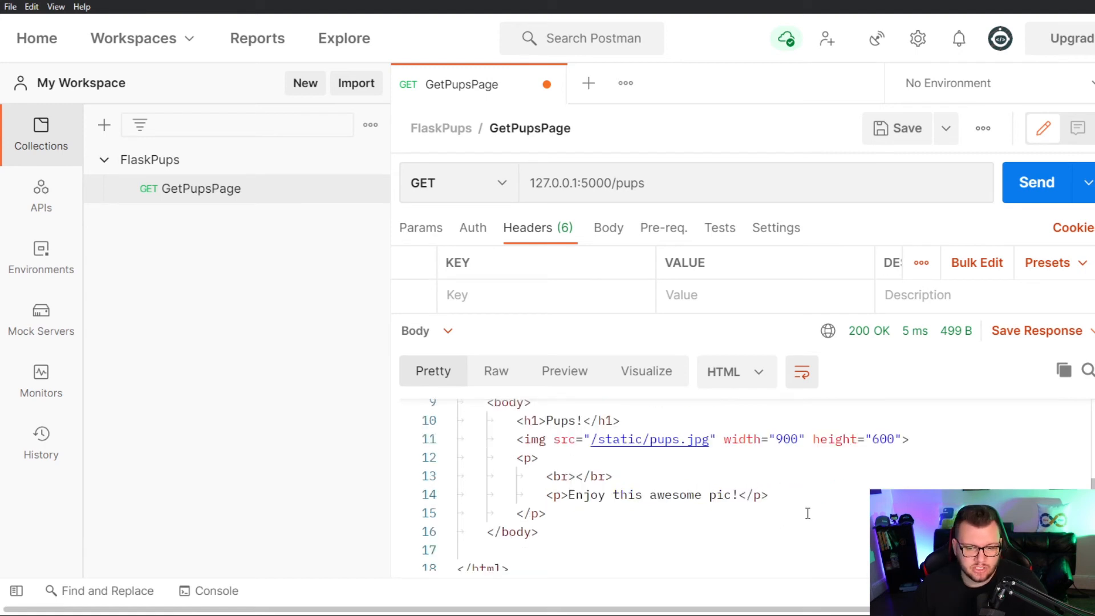
click(496, 371)
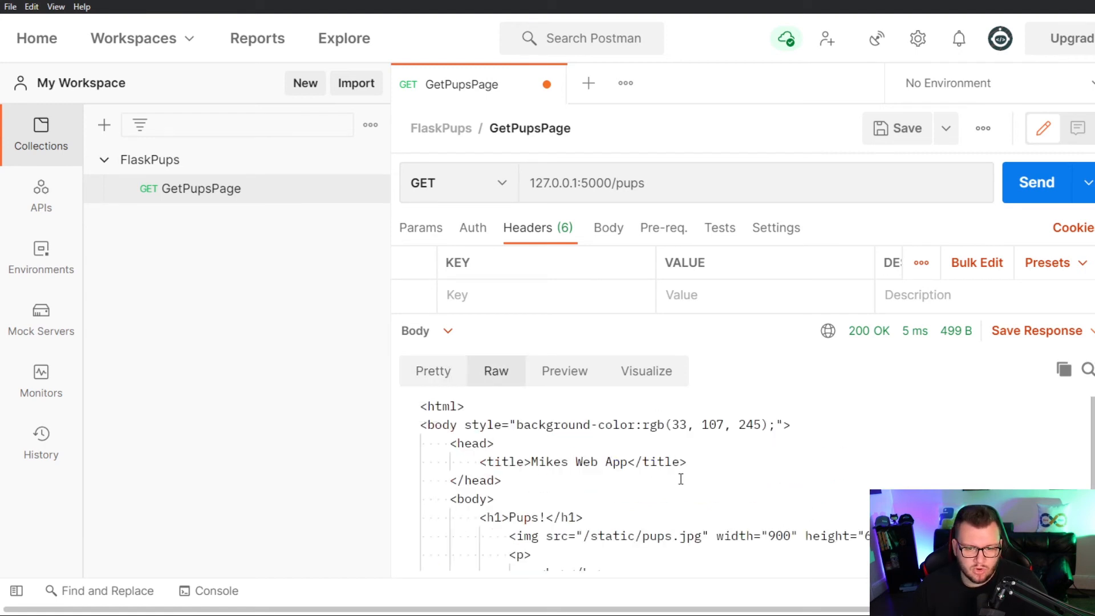
click(565, 370)
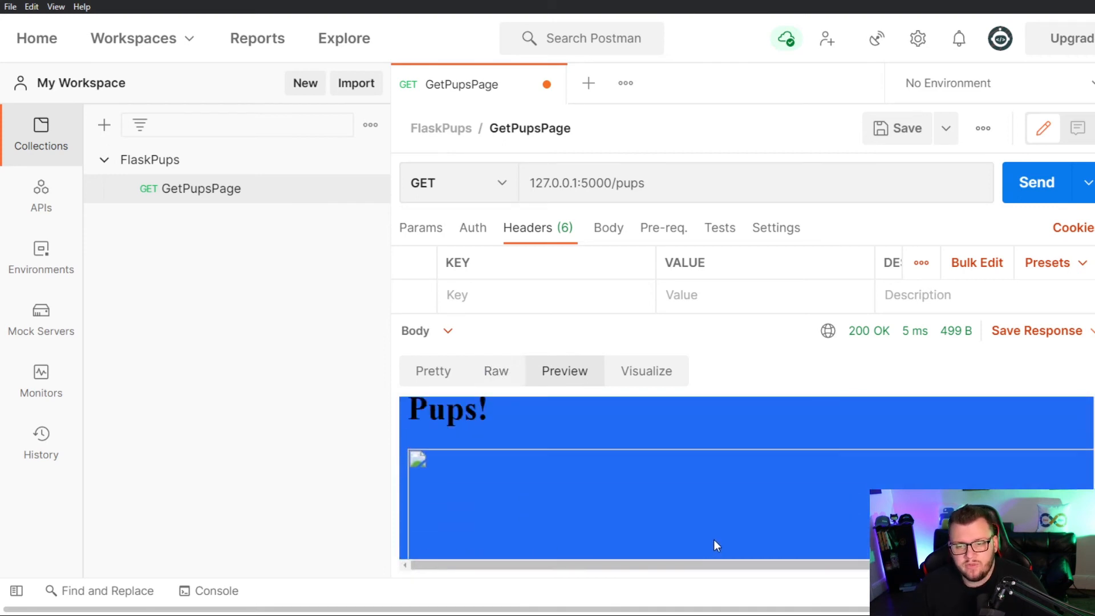
click(432, 371)
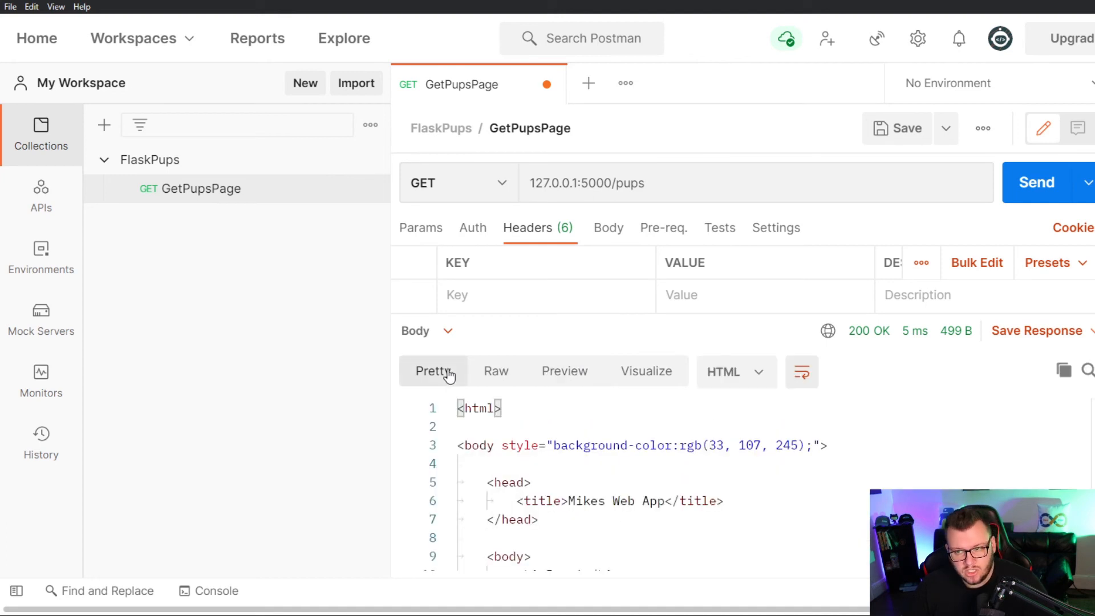
mouse_move(904, 203)
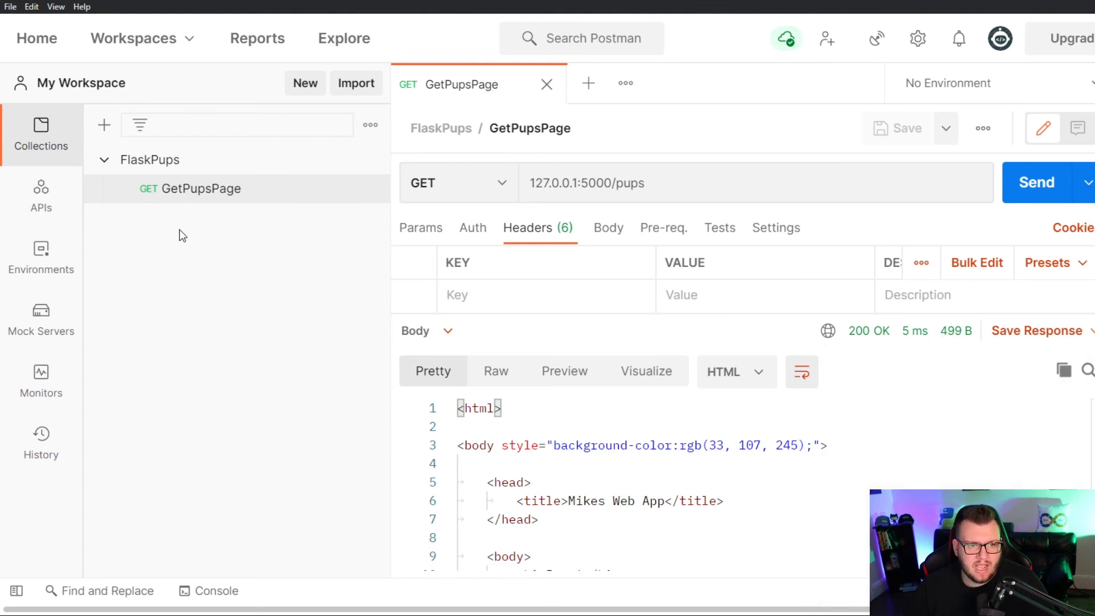
Glance at the FlaskPups collection tab, then check GetPupsPage's empty Test Results and return to the body
click(589, 83)
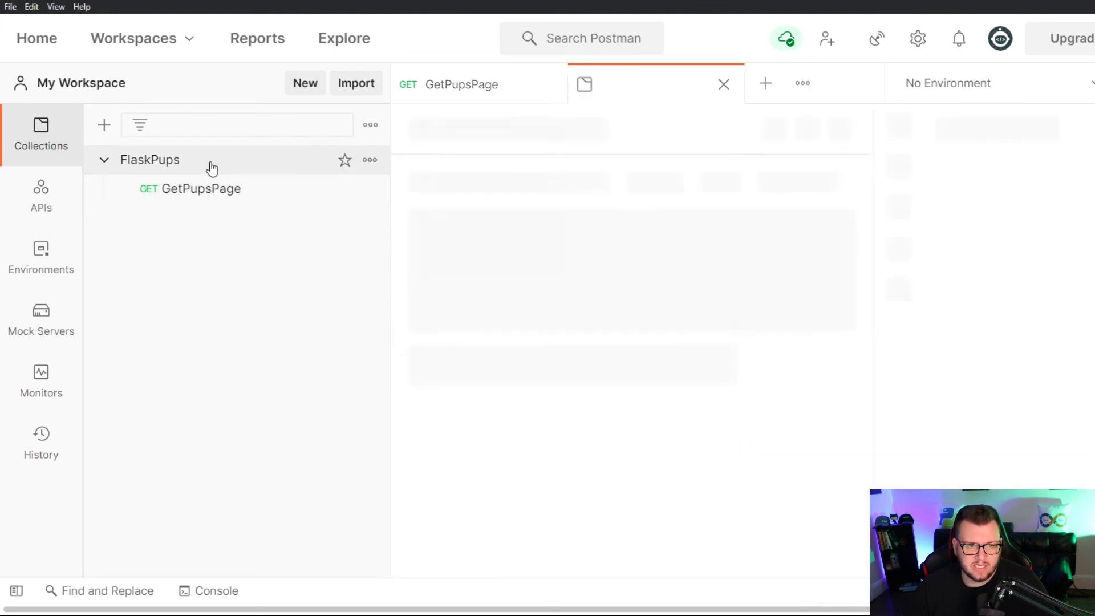
click(201, 188)
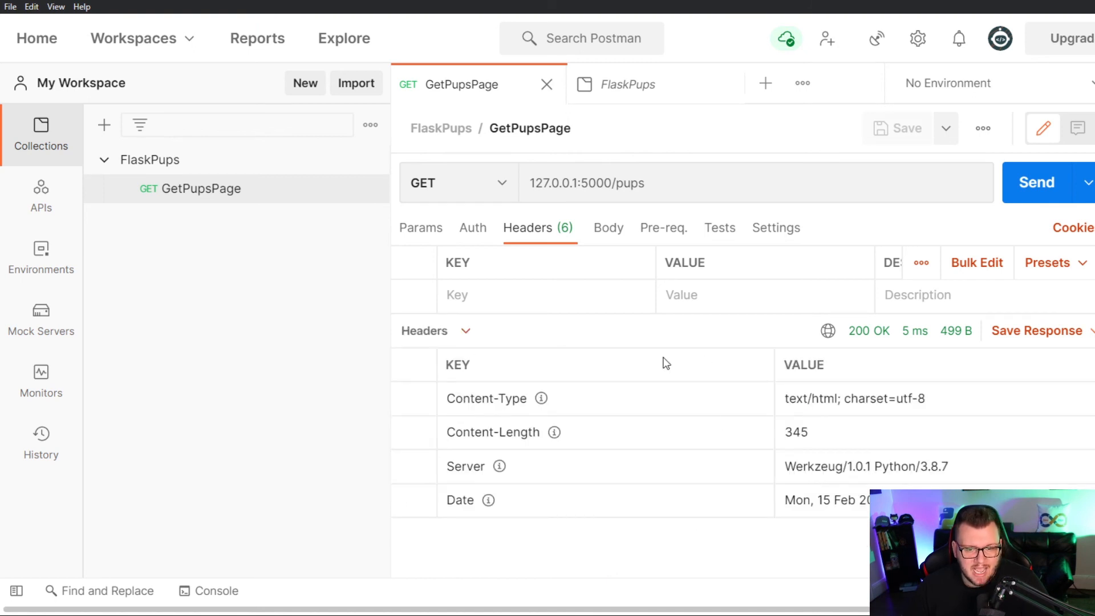
click(435, 330)
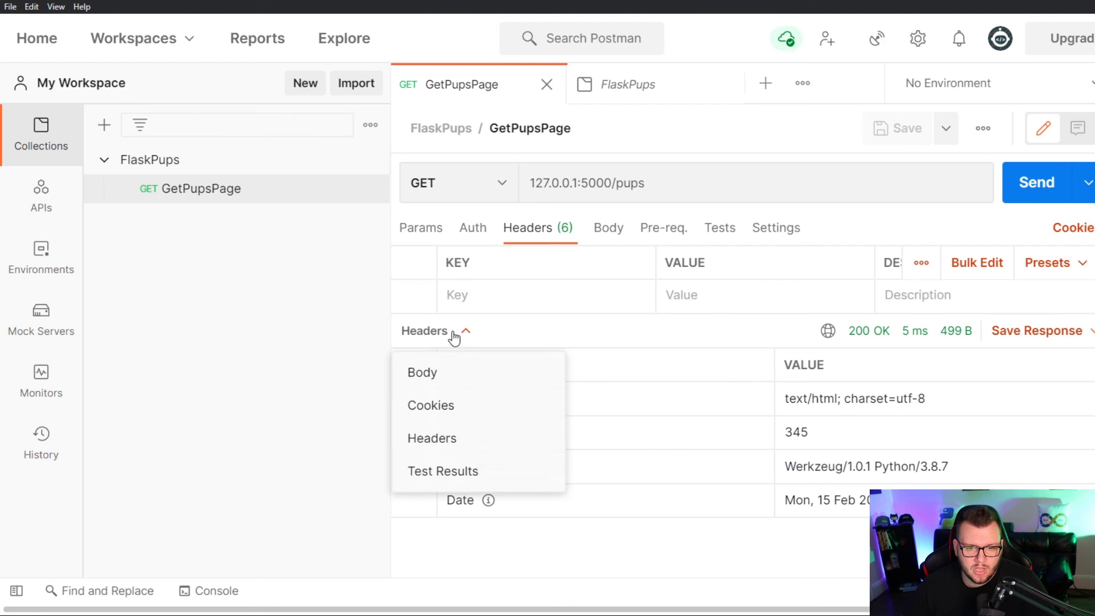
click(422, 371)
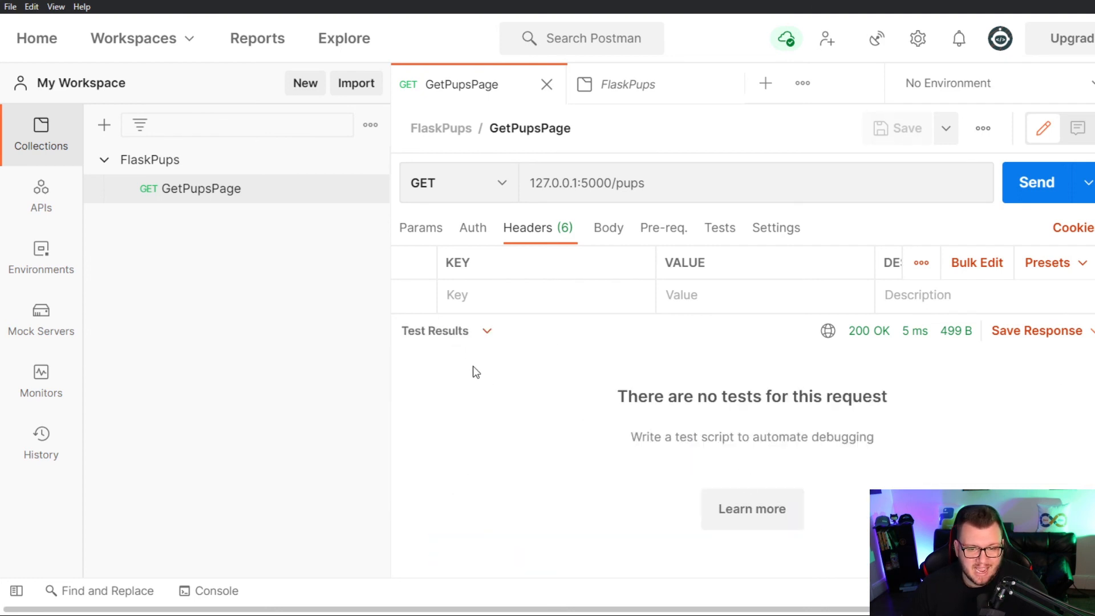
click(414, 331)
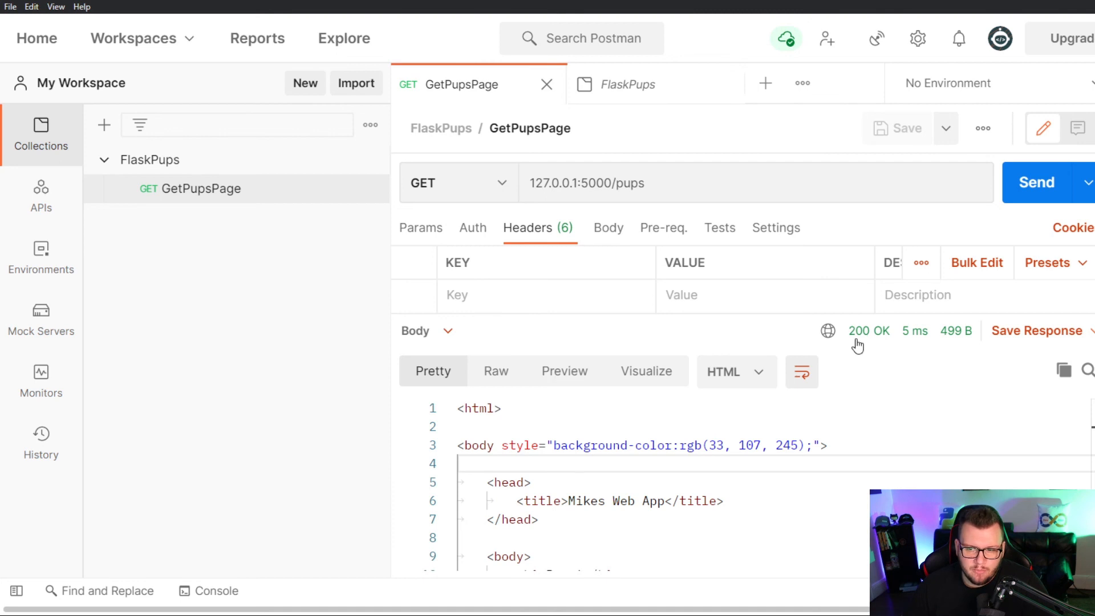
mouse_move(923, 343)
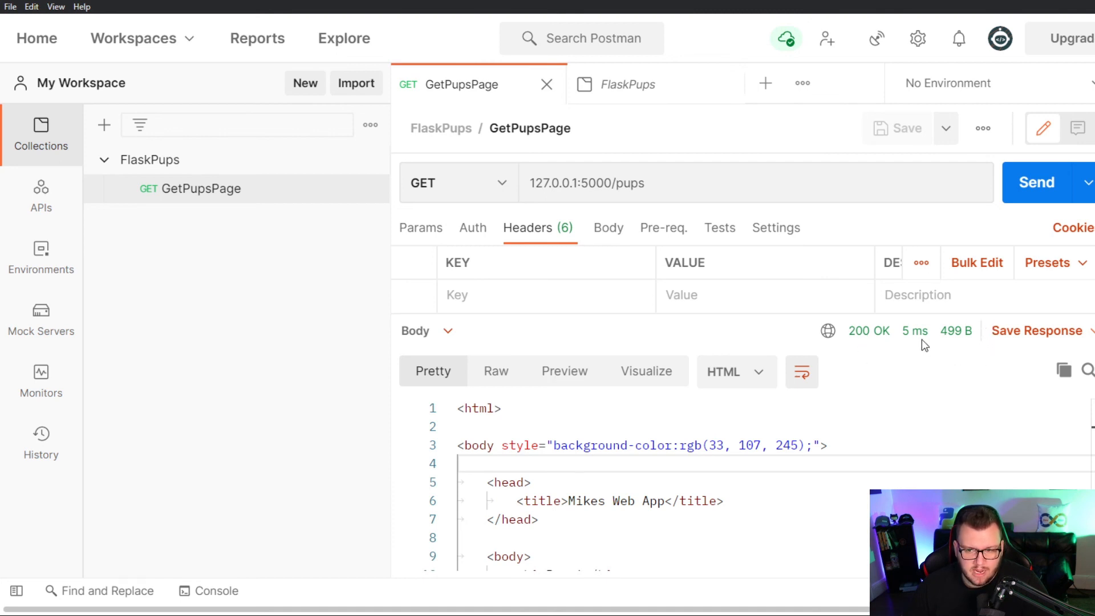
mouse_move(870, 330)
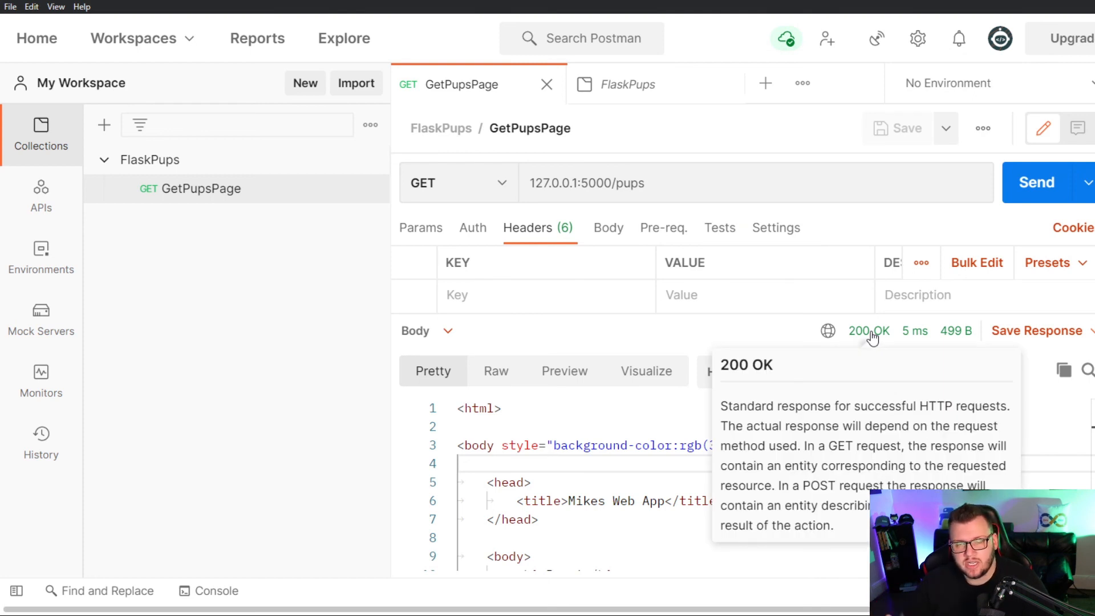
mouse_move(913, 330)
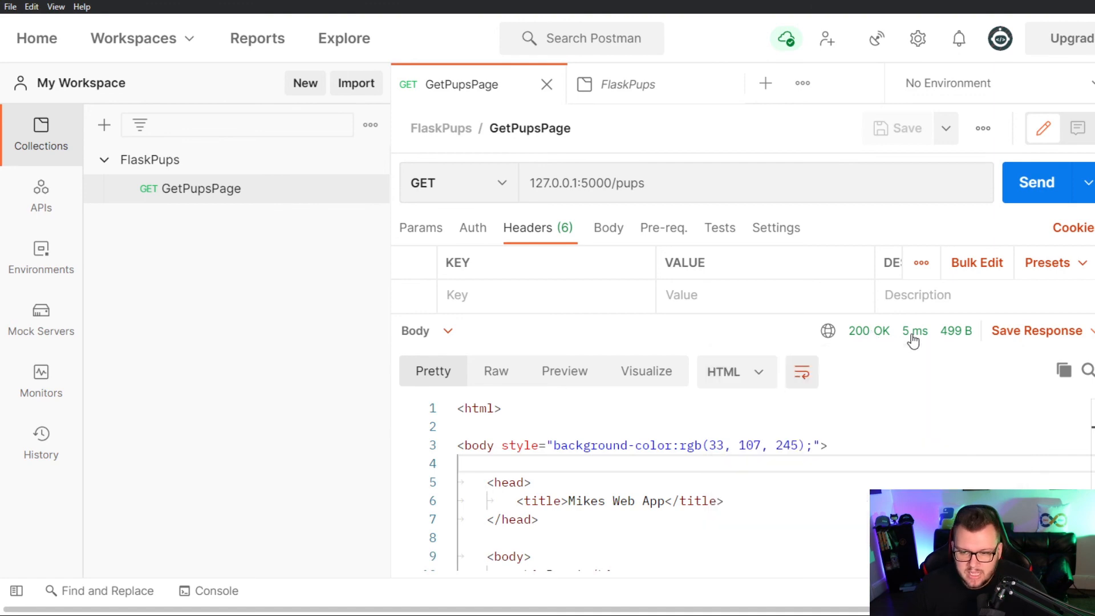